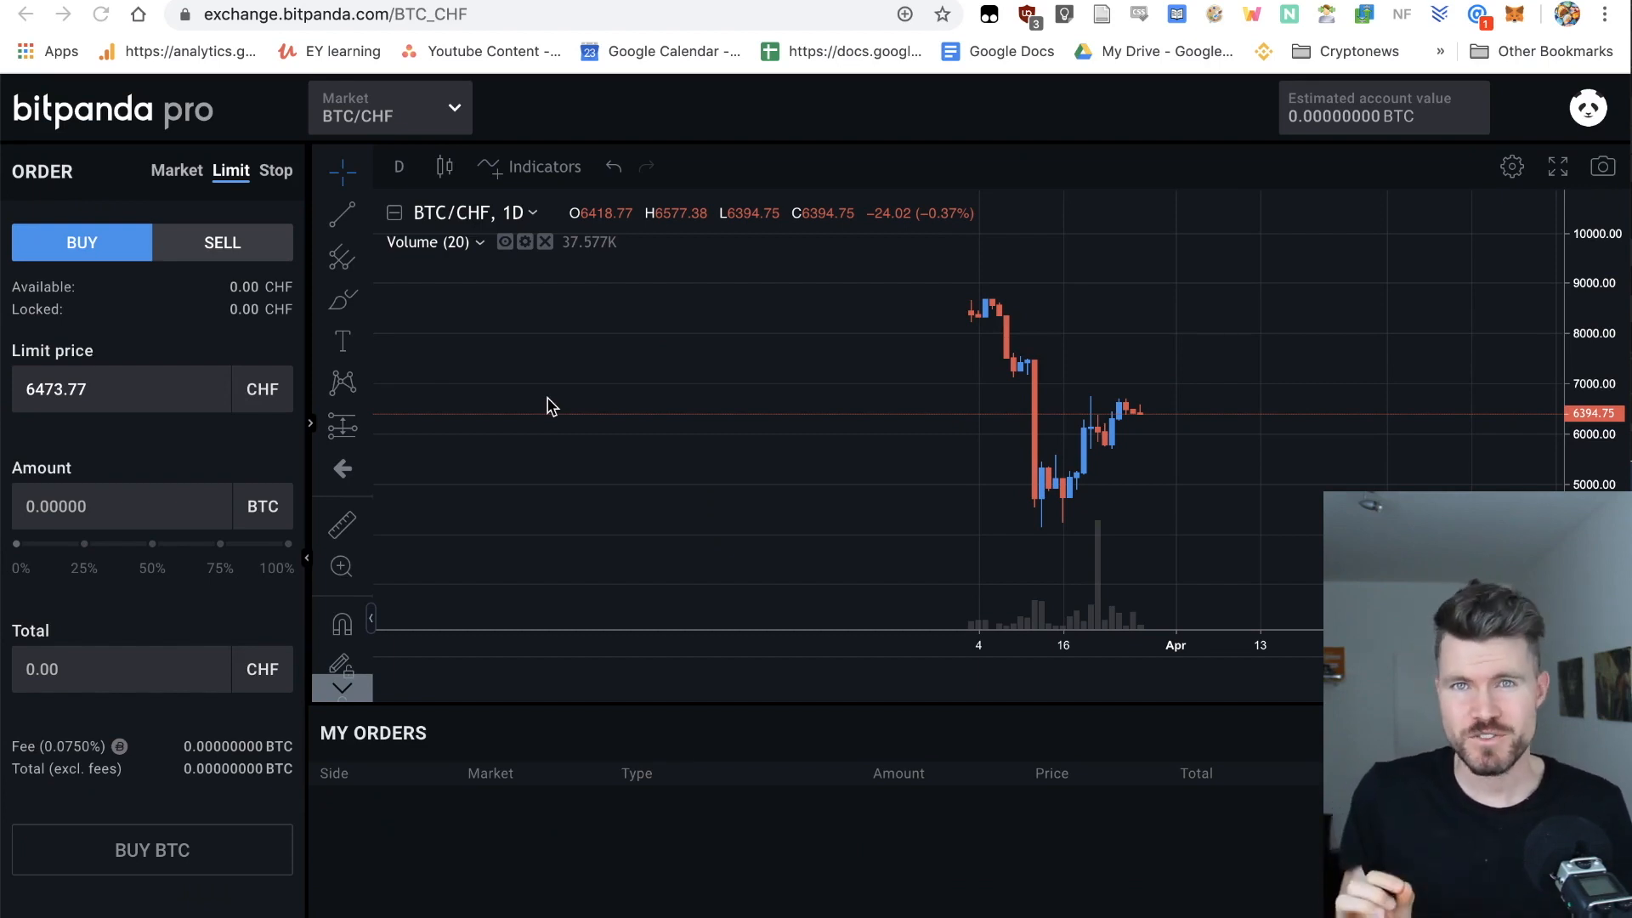
mouse_move(821, 173)
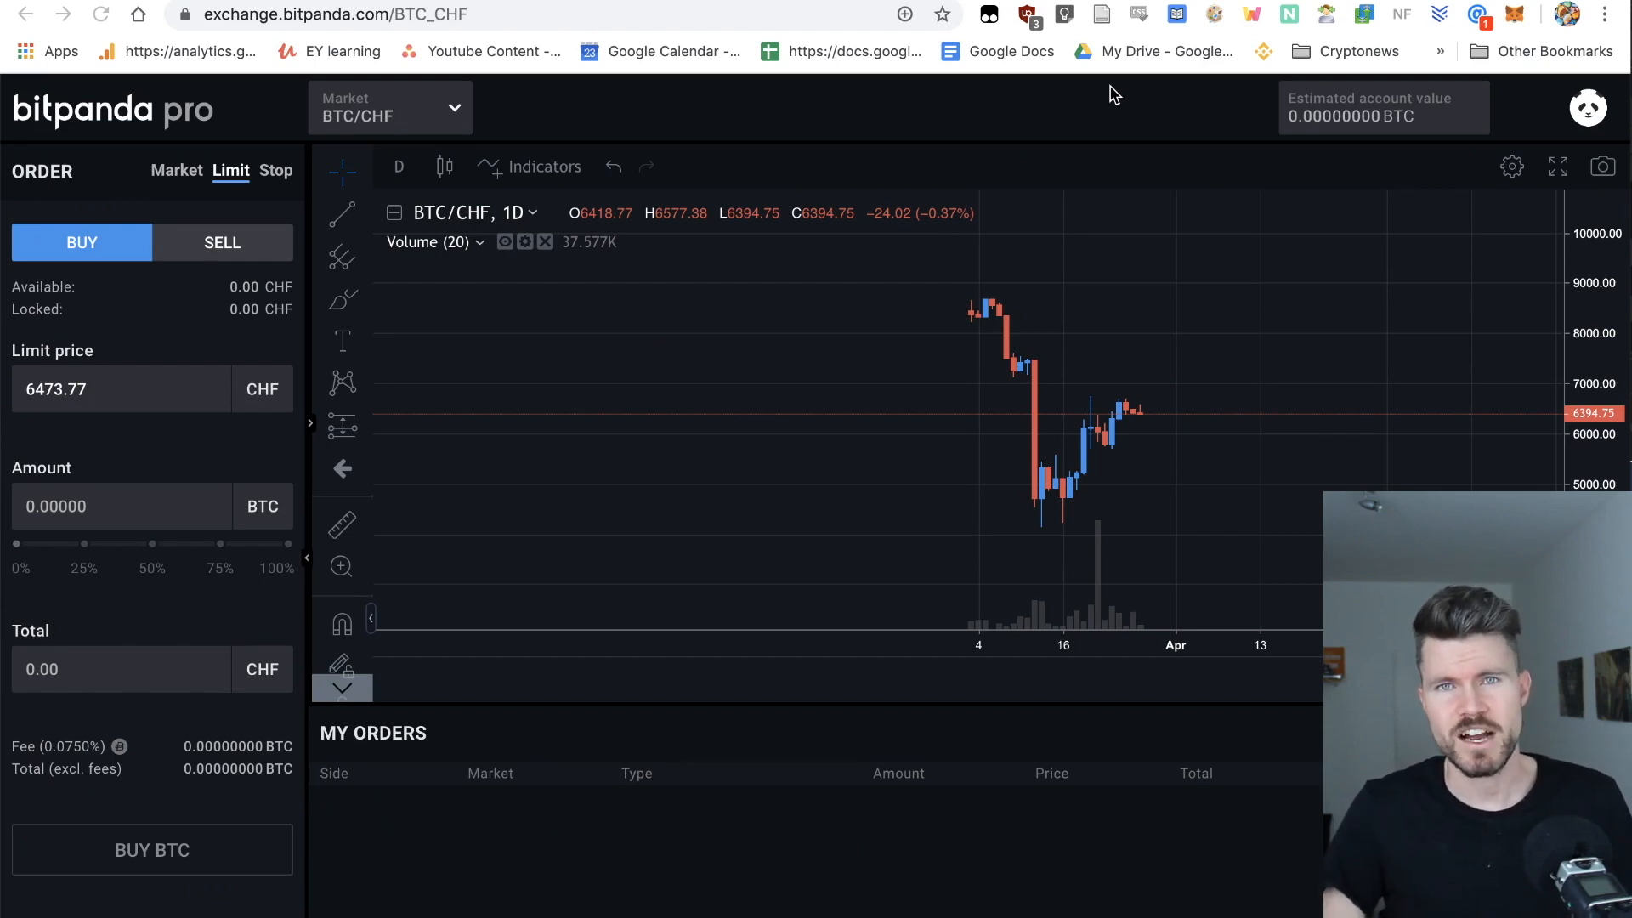
mouse_move(1024, 154)
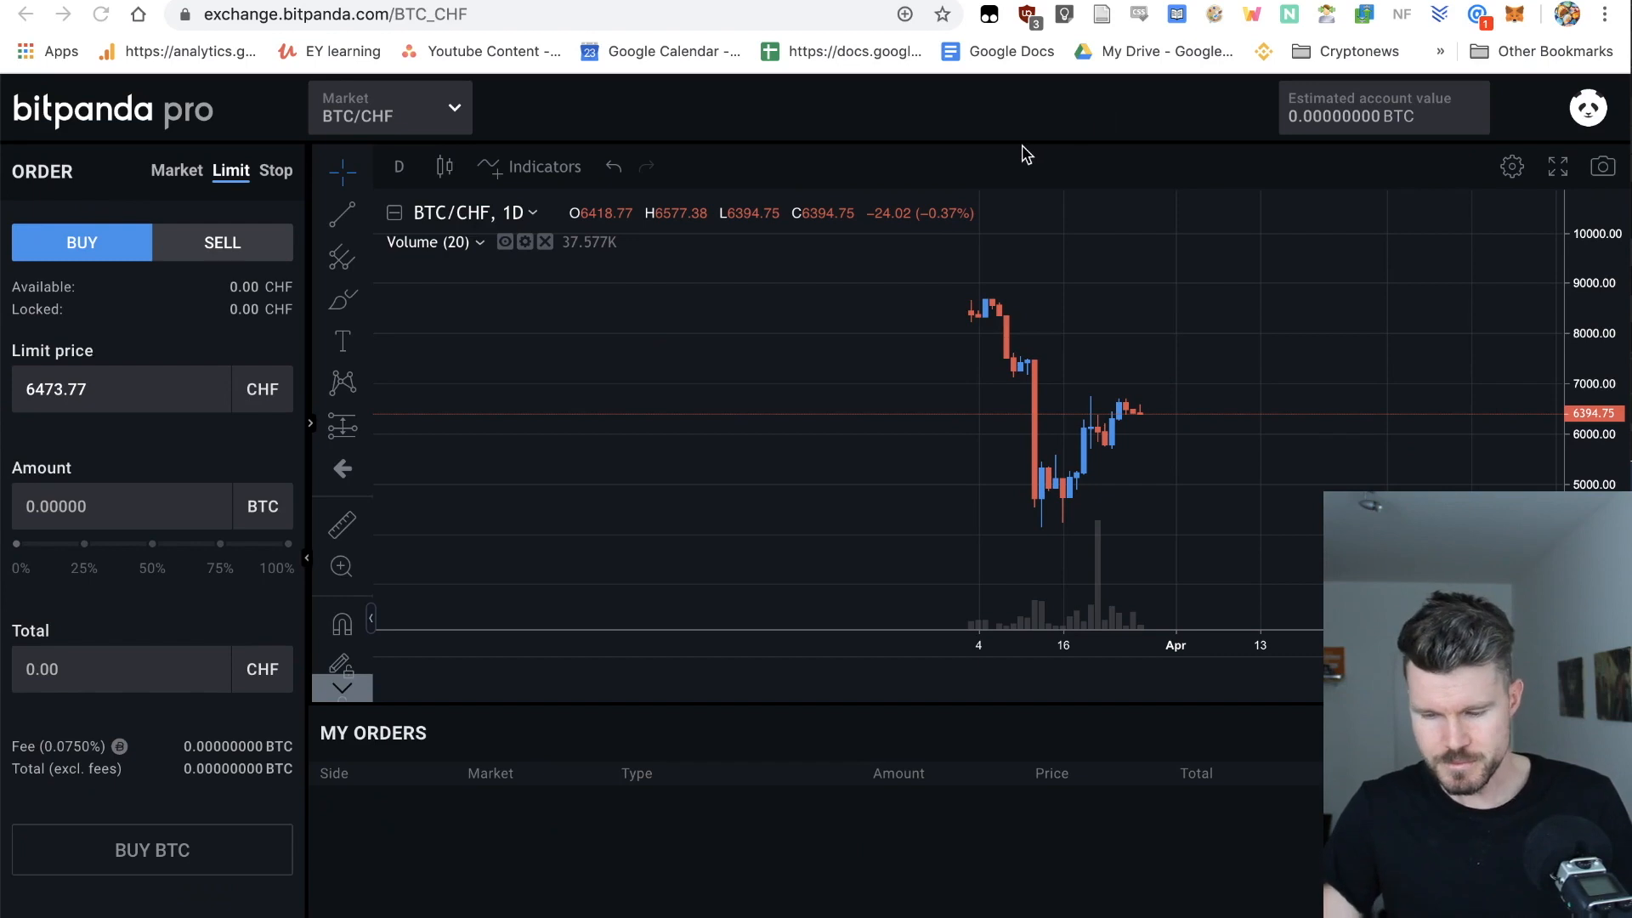
mouse_move(638, 153)
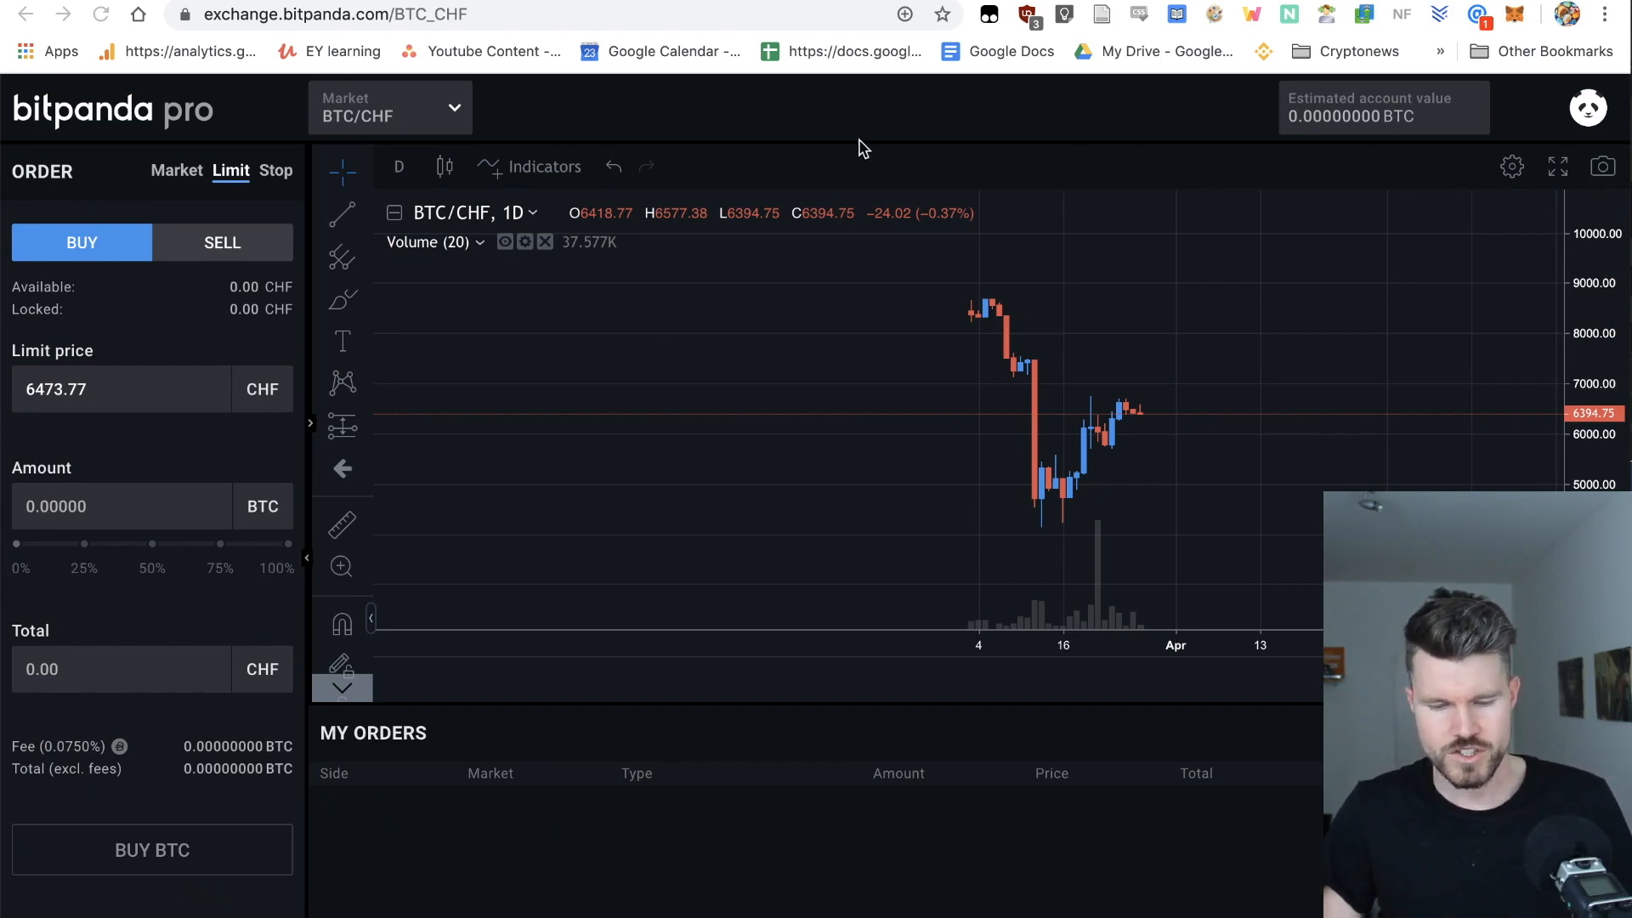
mouse_move(833, 158)
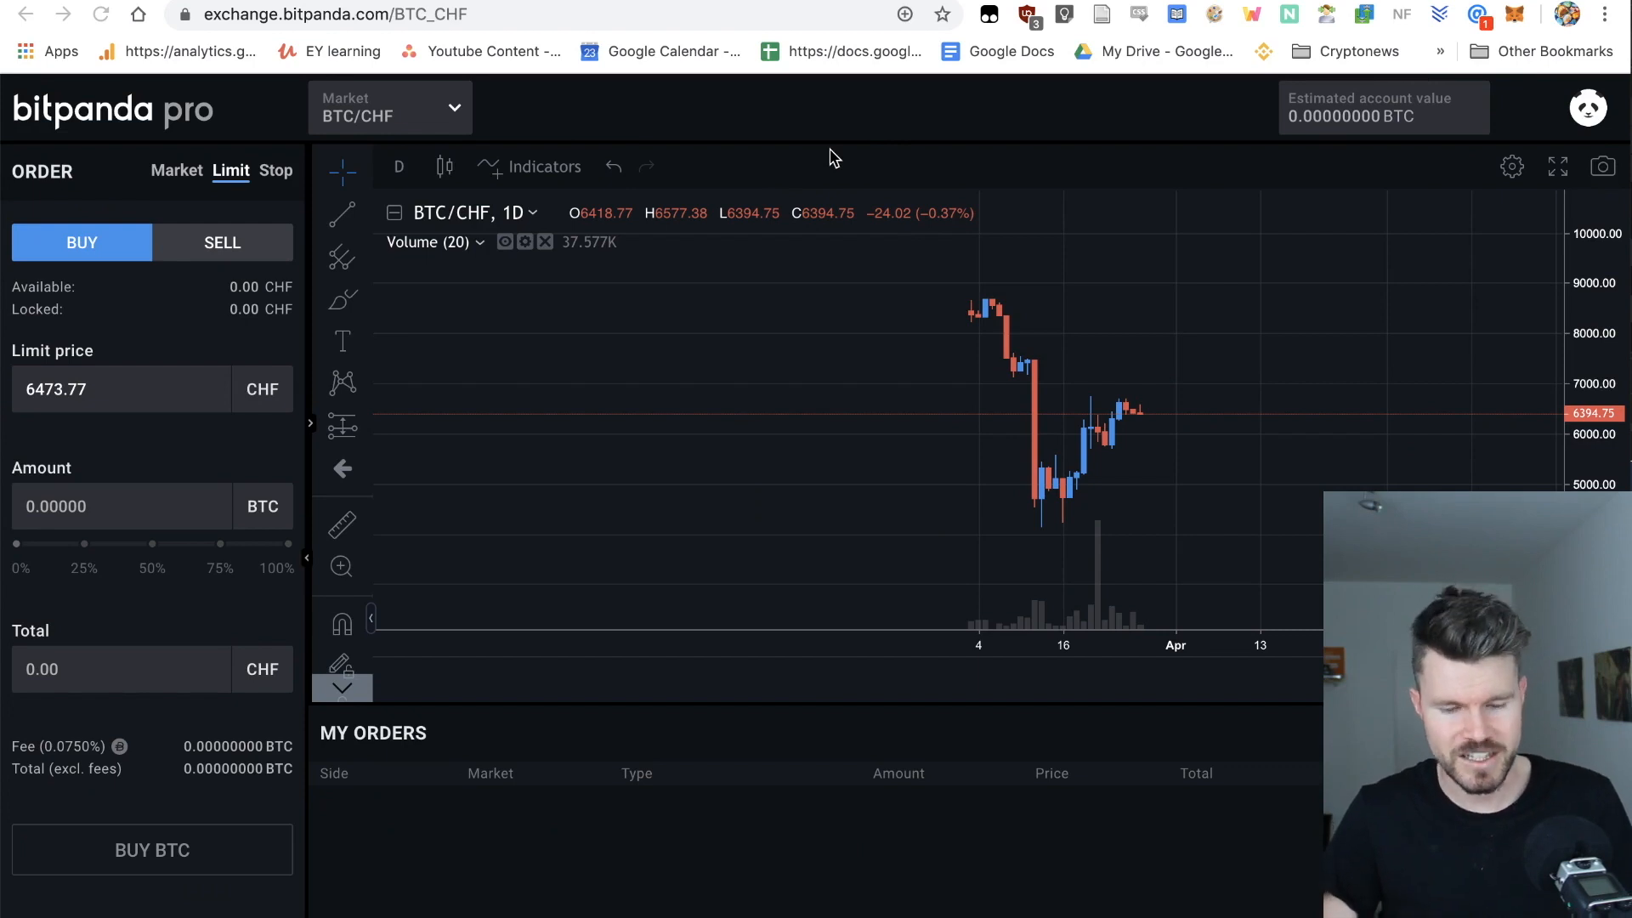
mouse_move(766, 158)
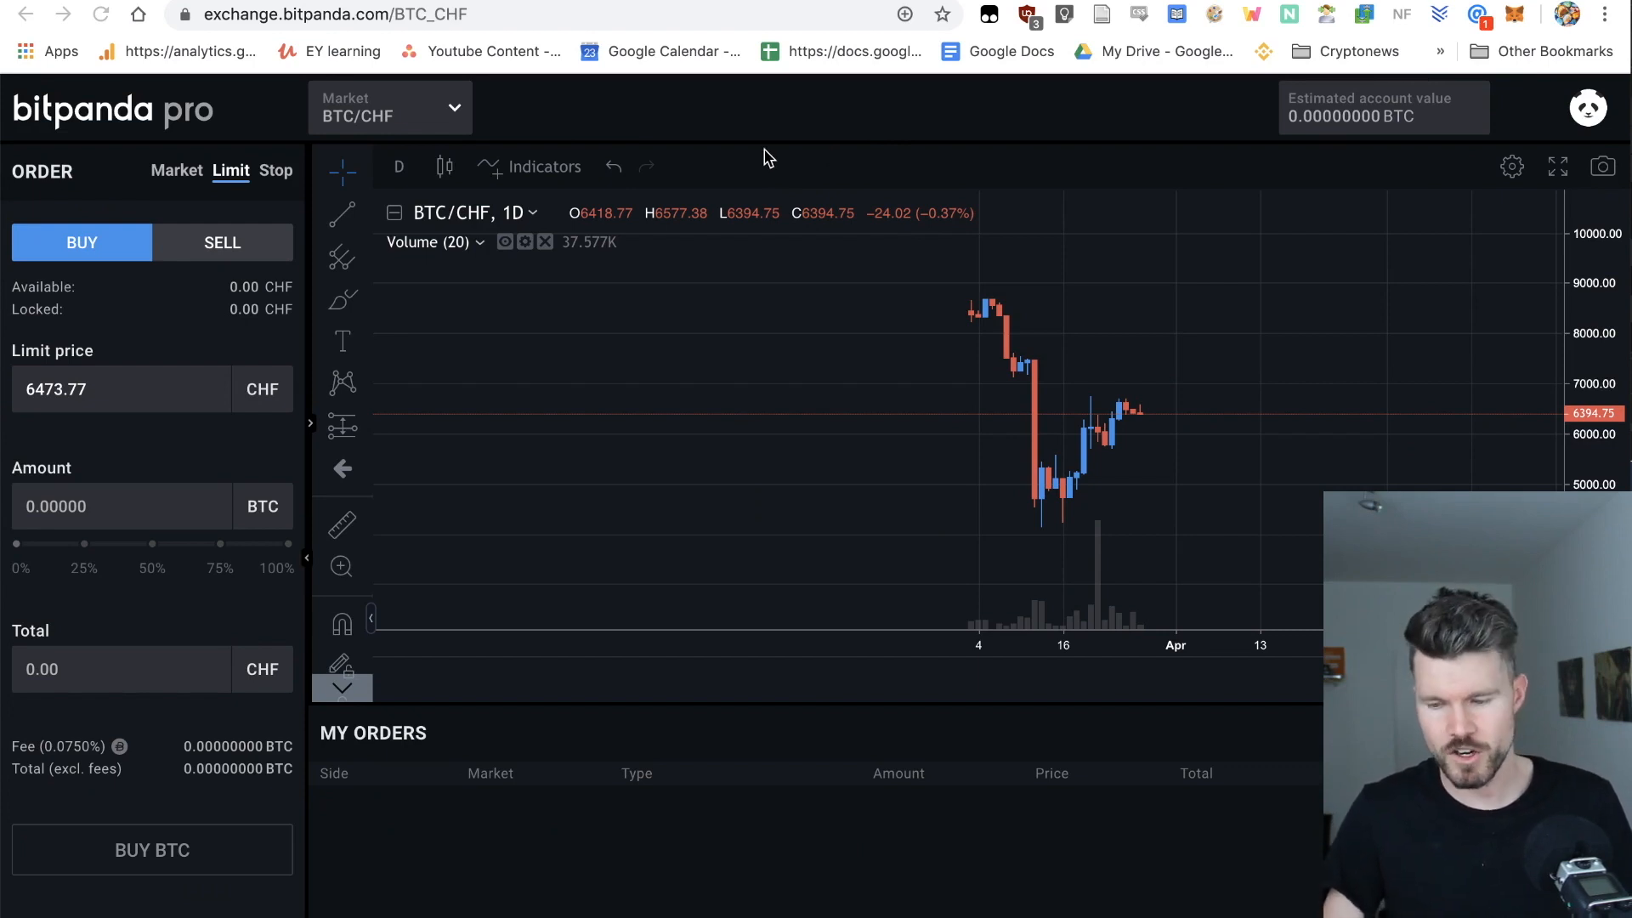
mouse_move(1153, 126)
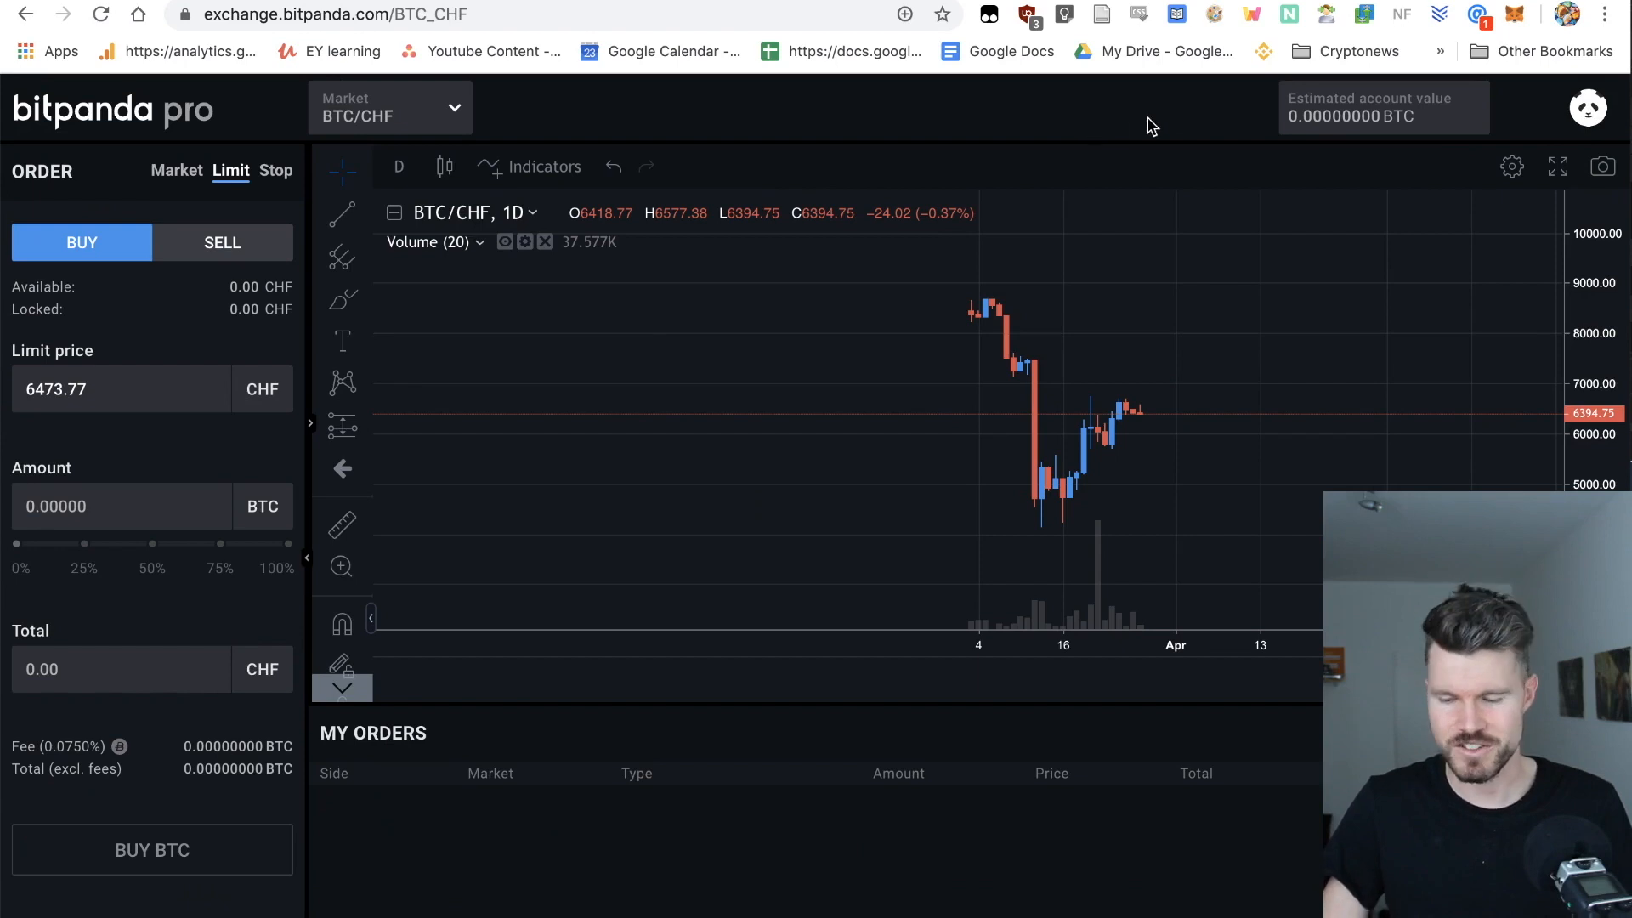
Deposit the full 980 CHF Bitpanda wallet balance into Bitpanda Pro via Deposit now.
left_click(1585, 108)
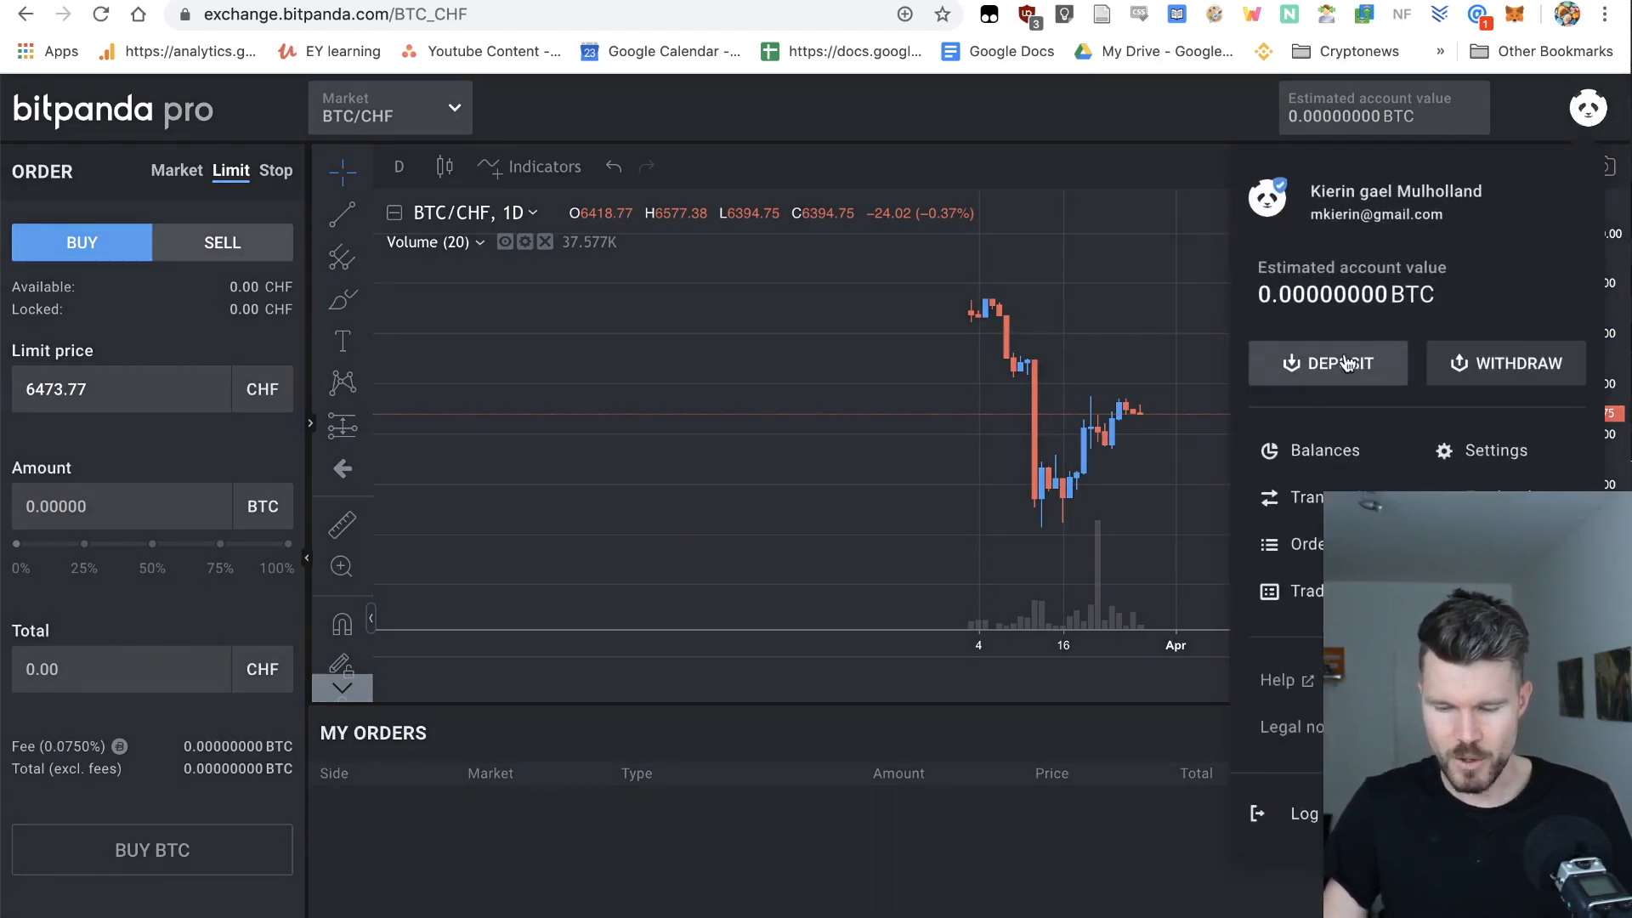
left_click(1327, 363)
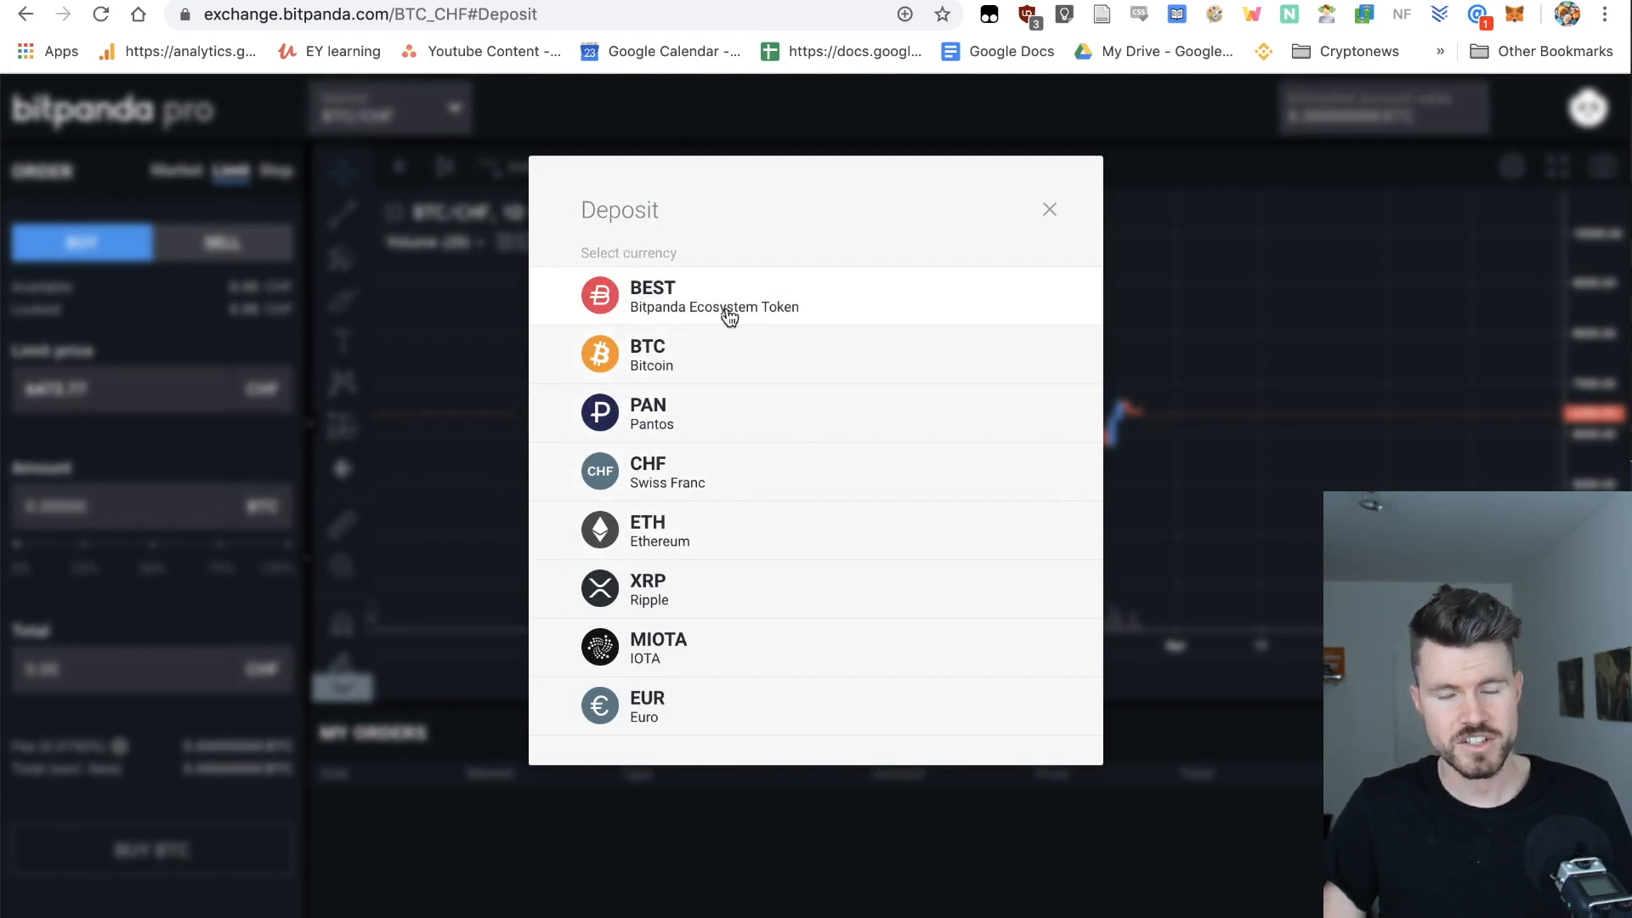
mouse_move(729, 460)
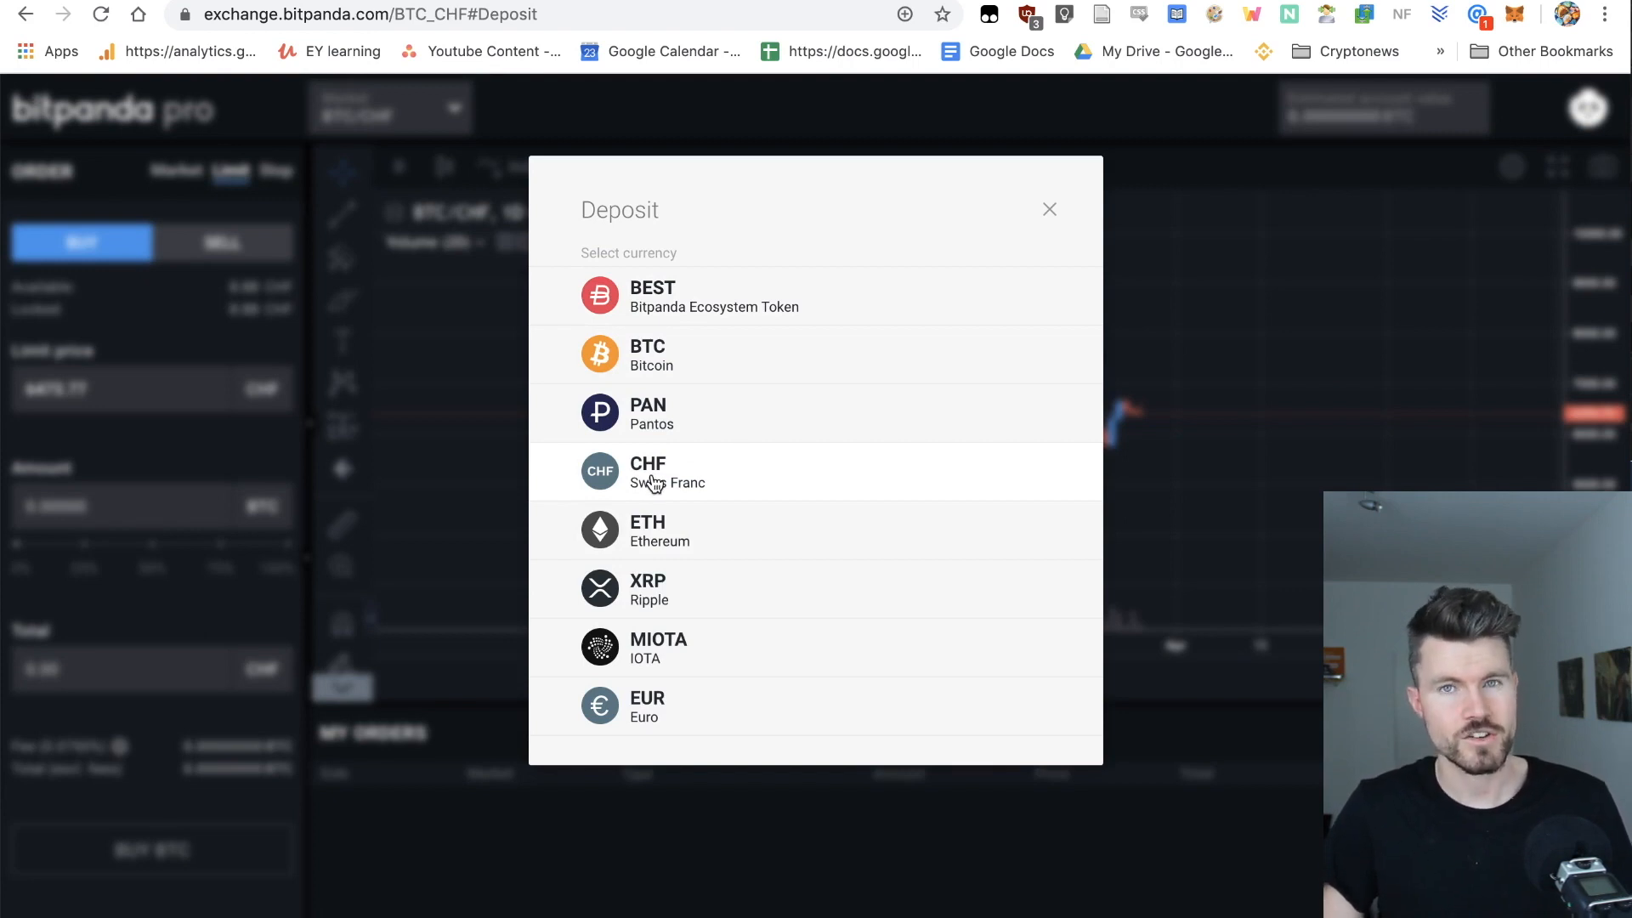
left_click(666, 471)
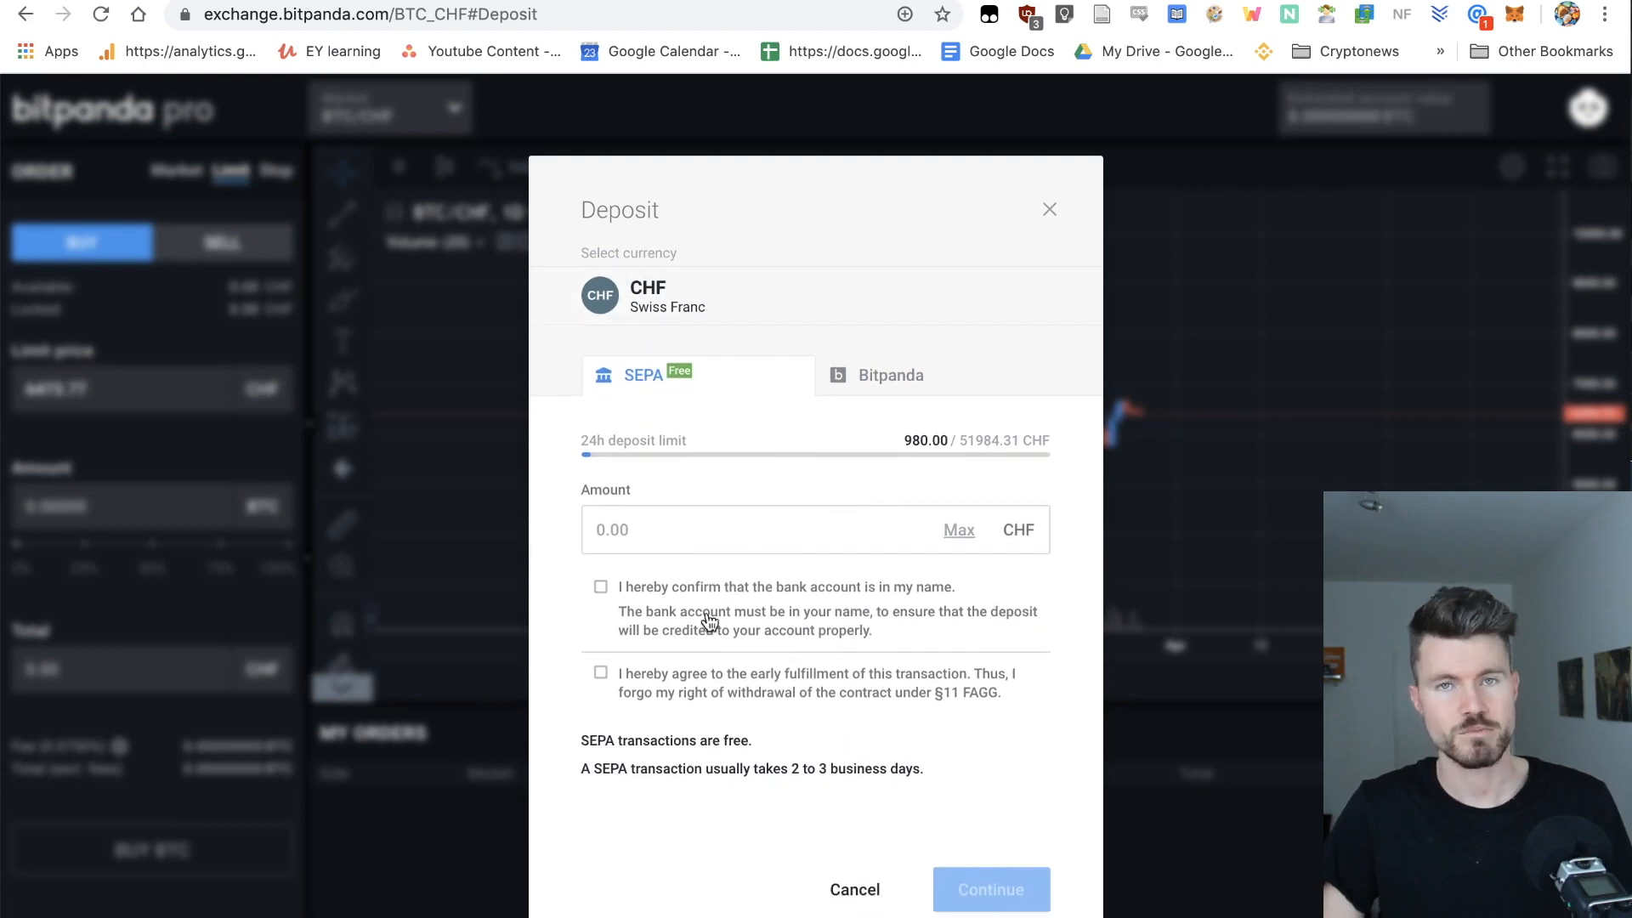
mouse_move(884, 470)
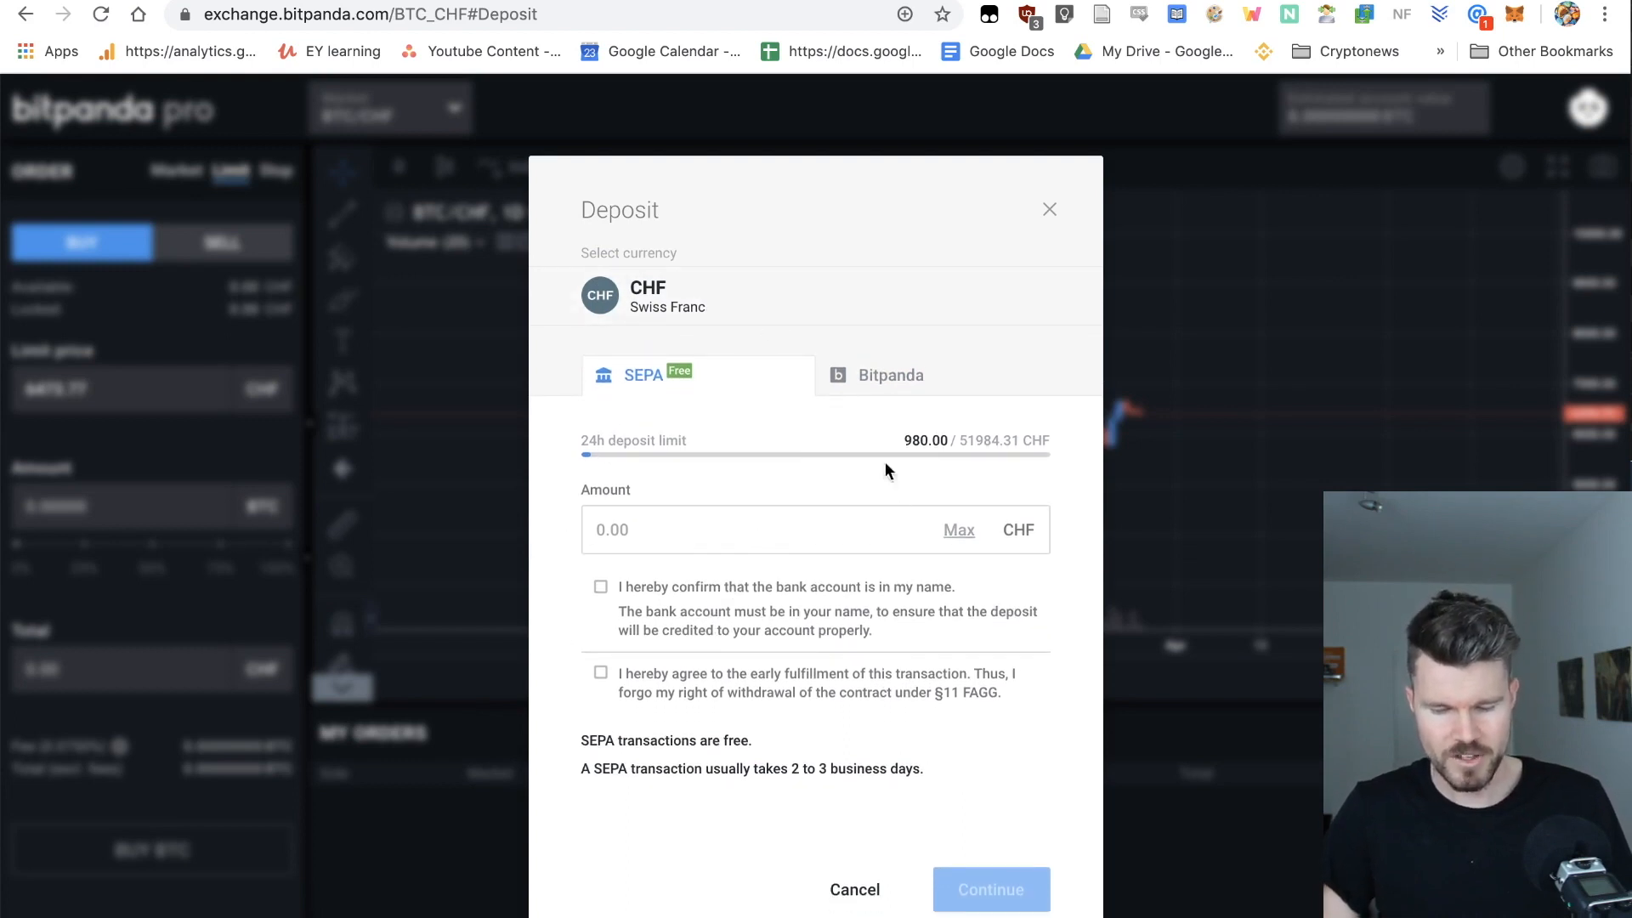
left_click(889, 375)
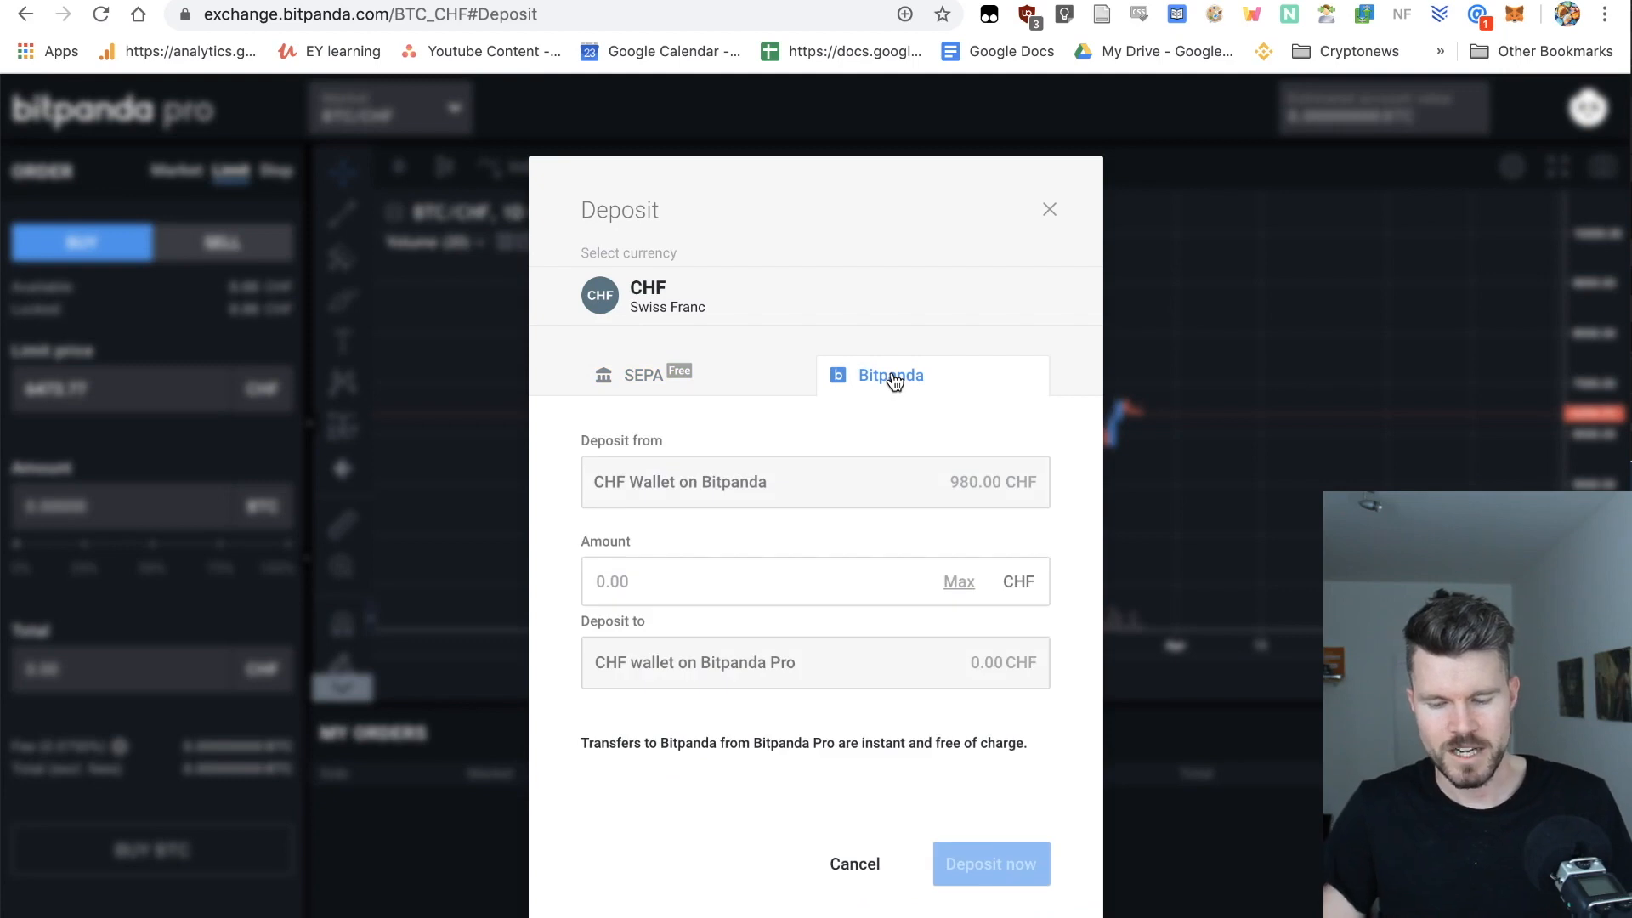
mouse_move(975, 489)
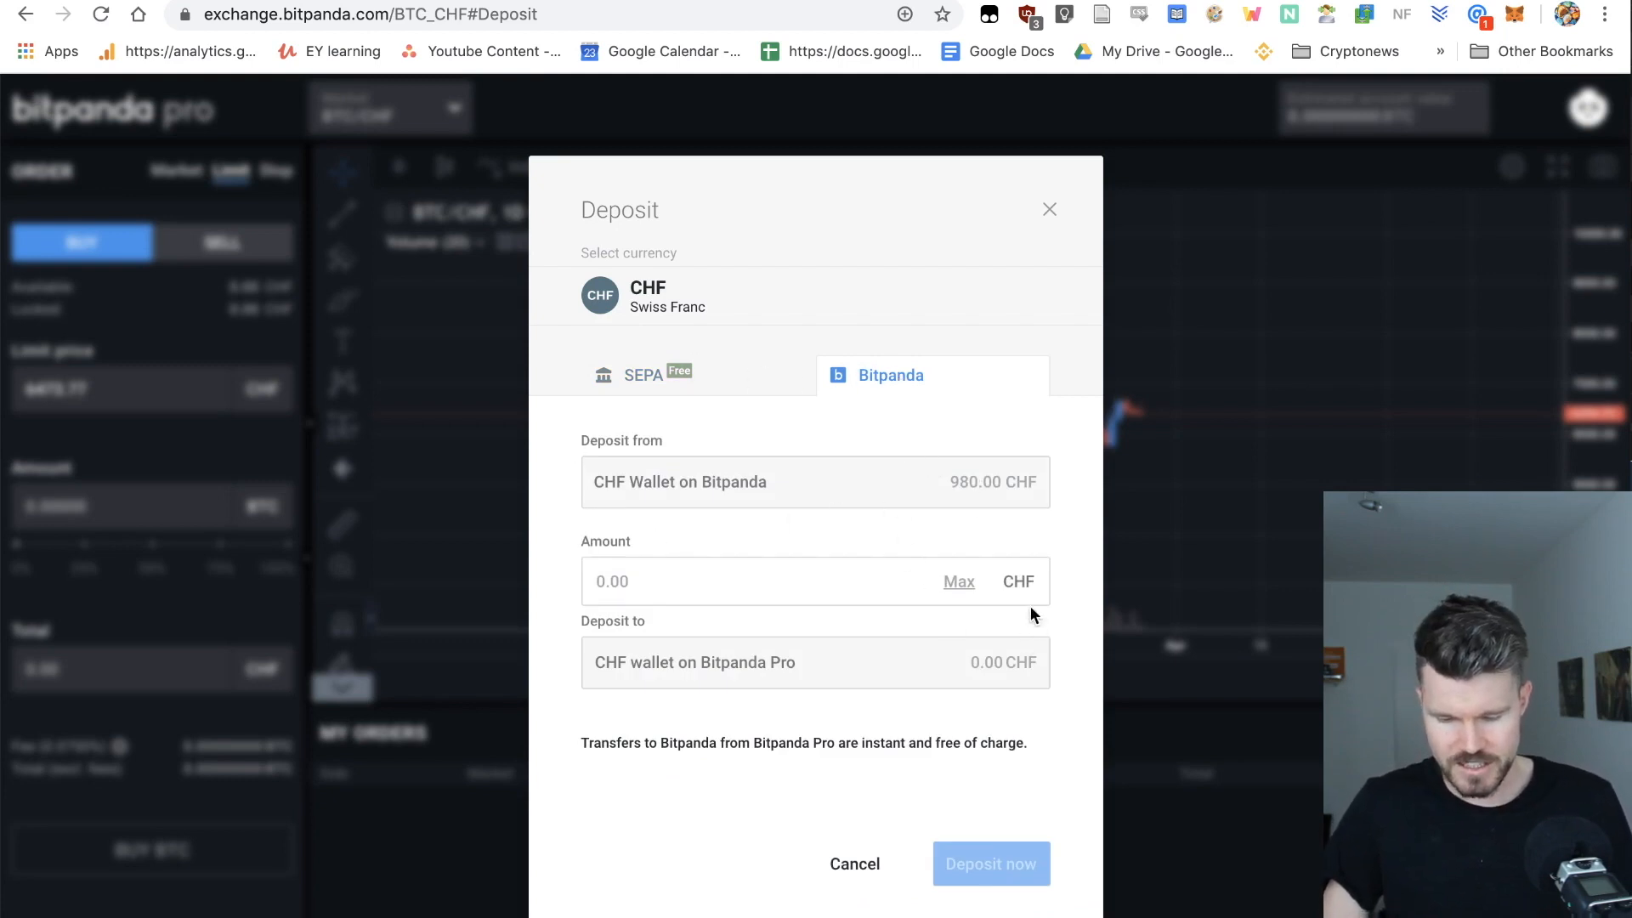
left_click(958, 580)
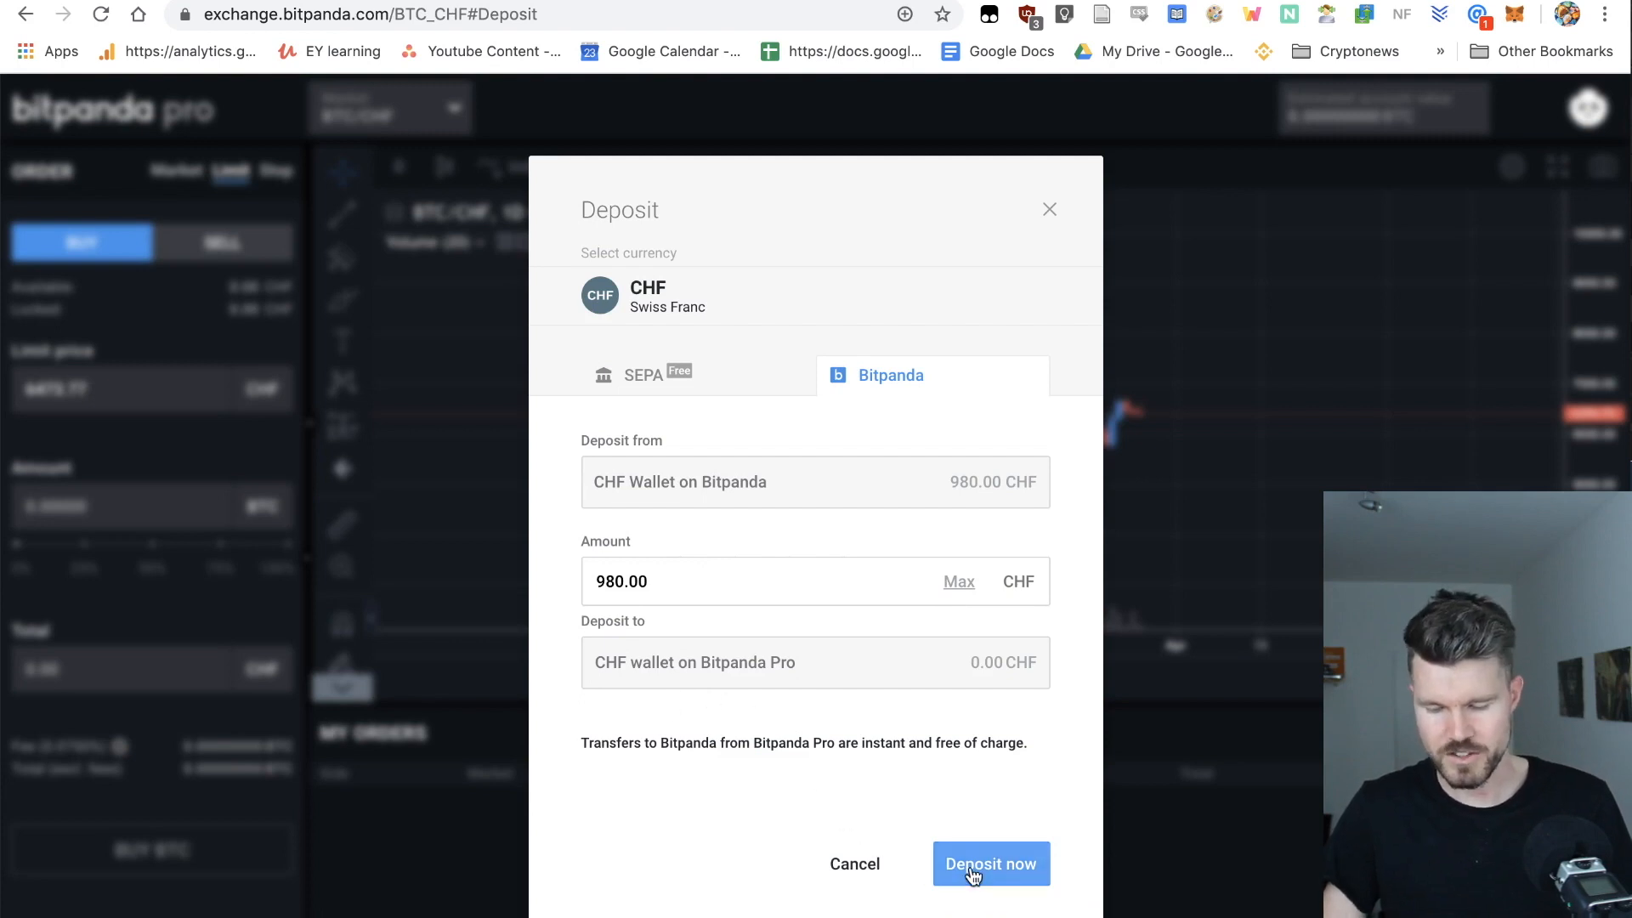
left_click(989, 862)
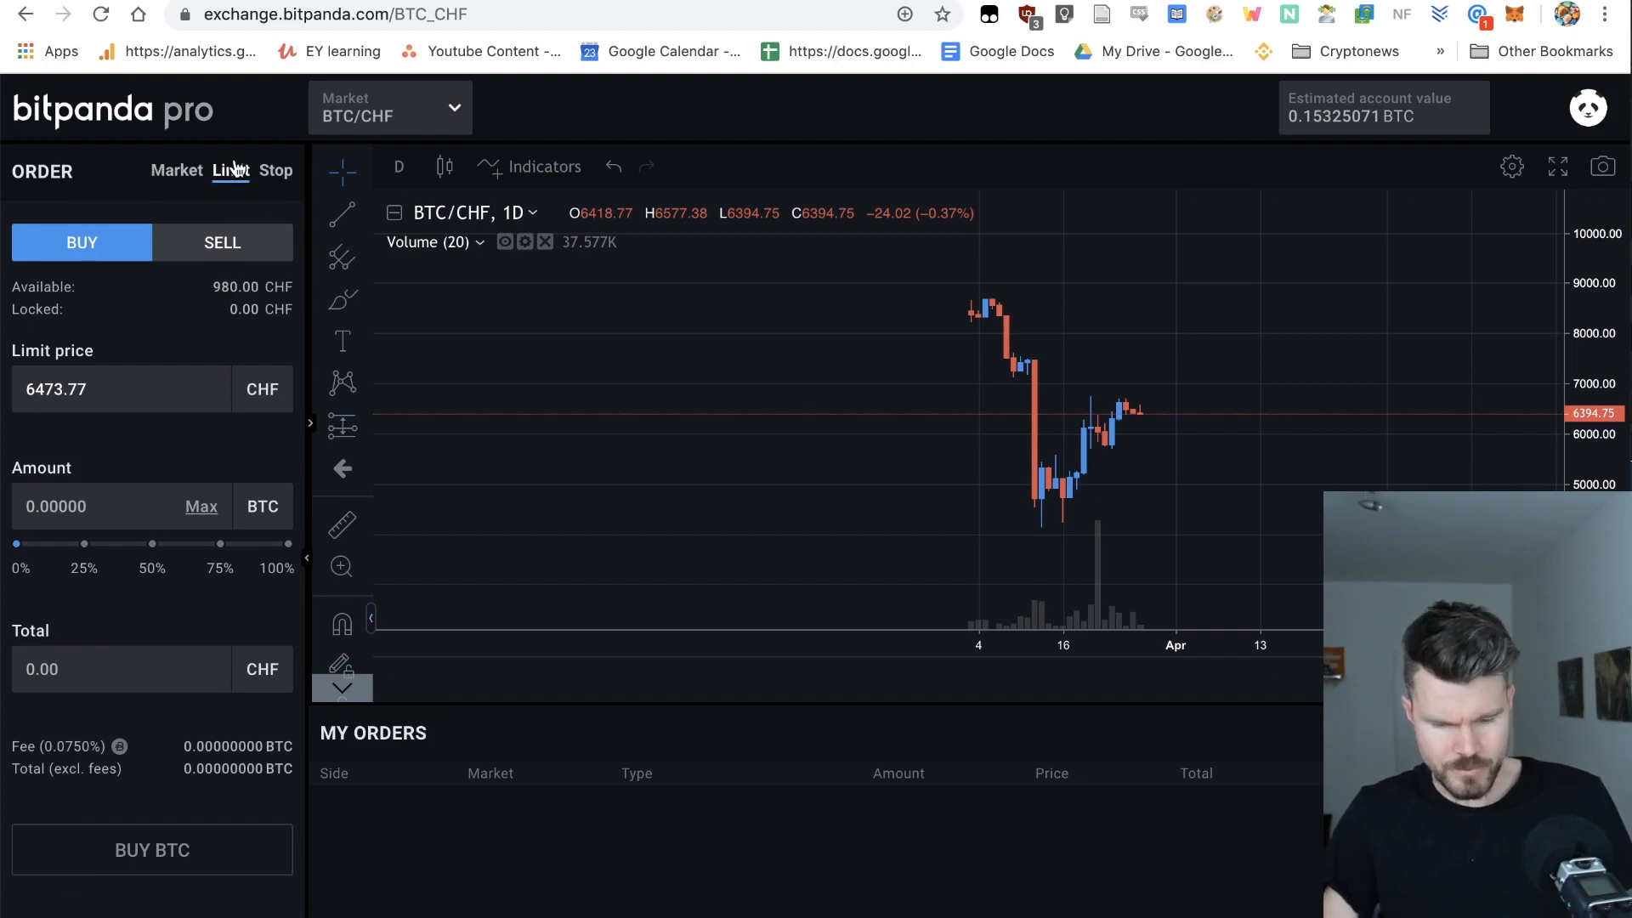
left_click(176, 170)
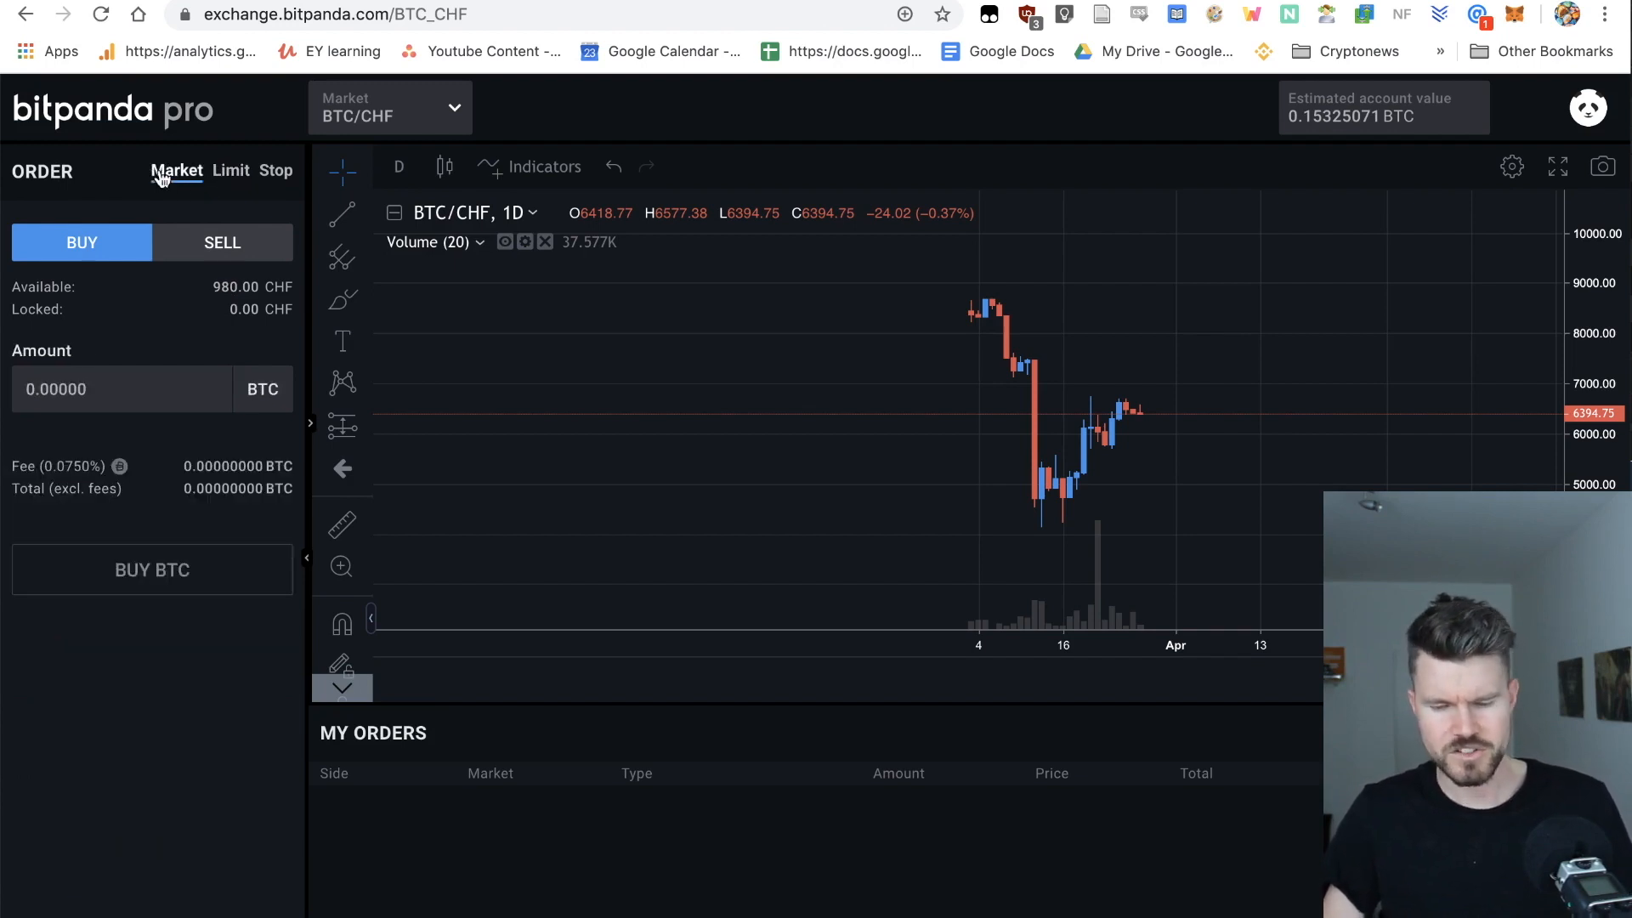
mouse_move(1206, 427)
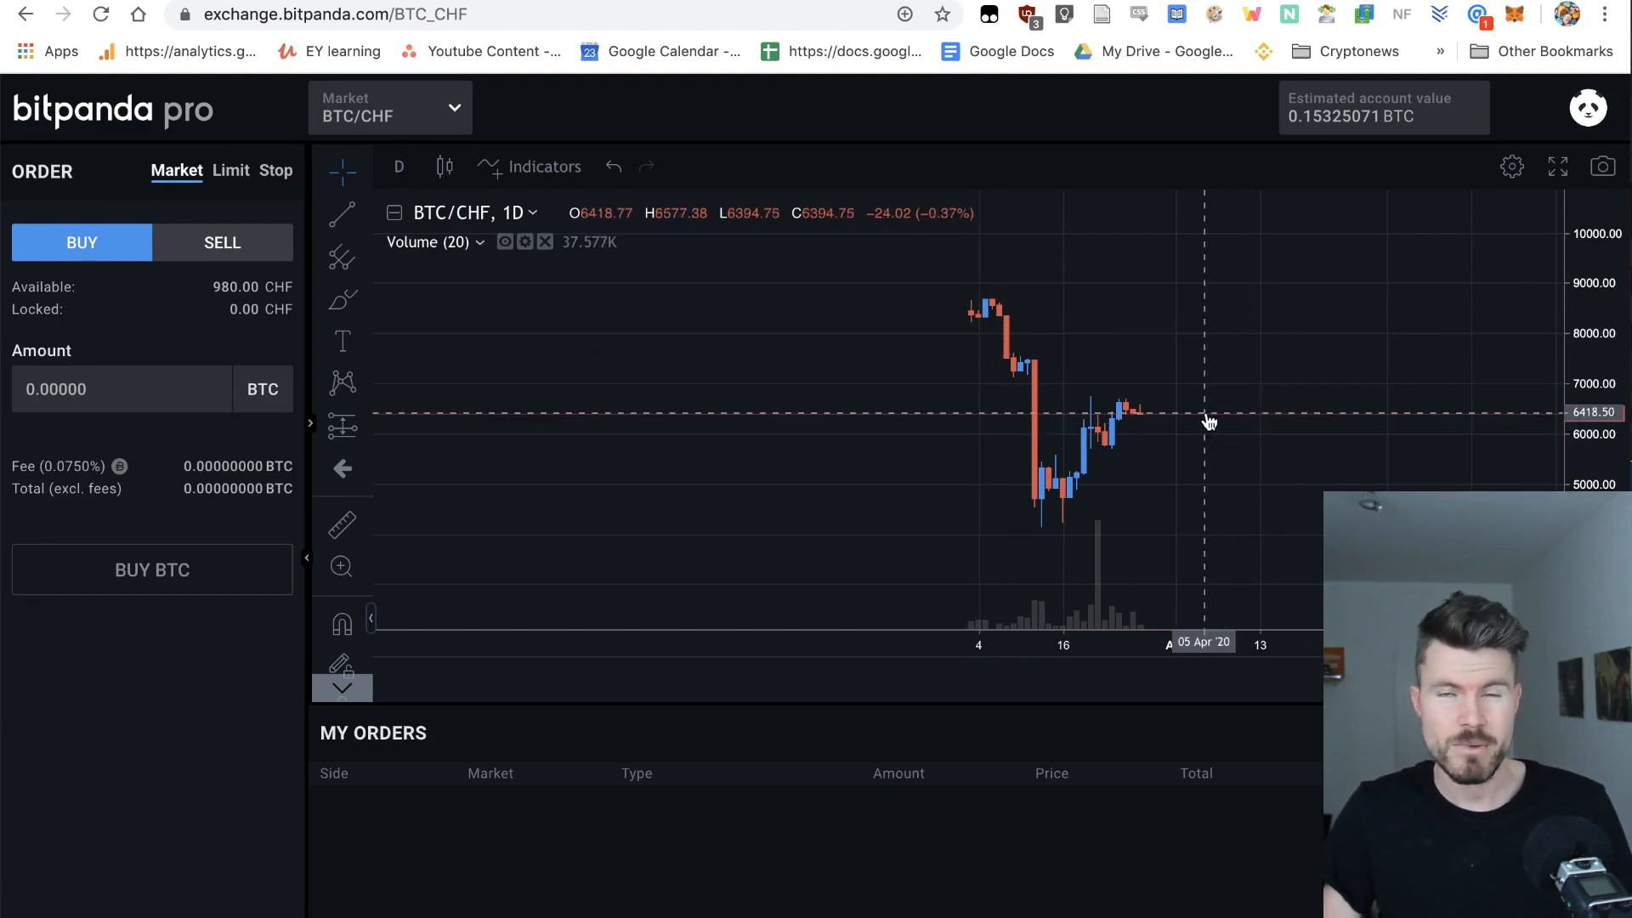
mouse_move(1108, 400)
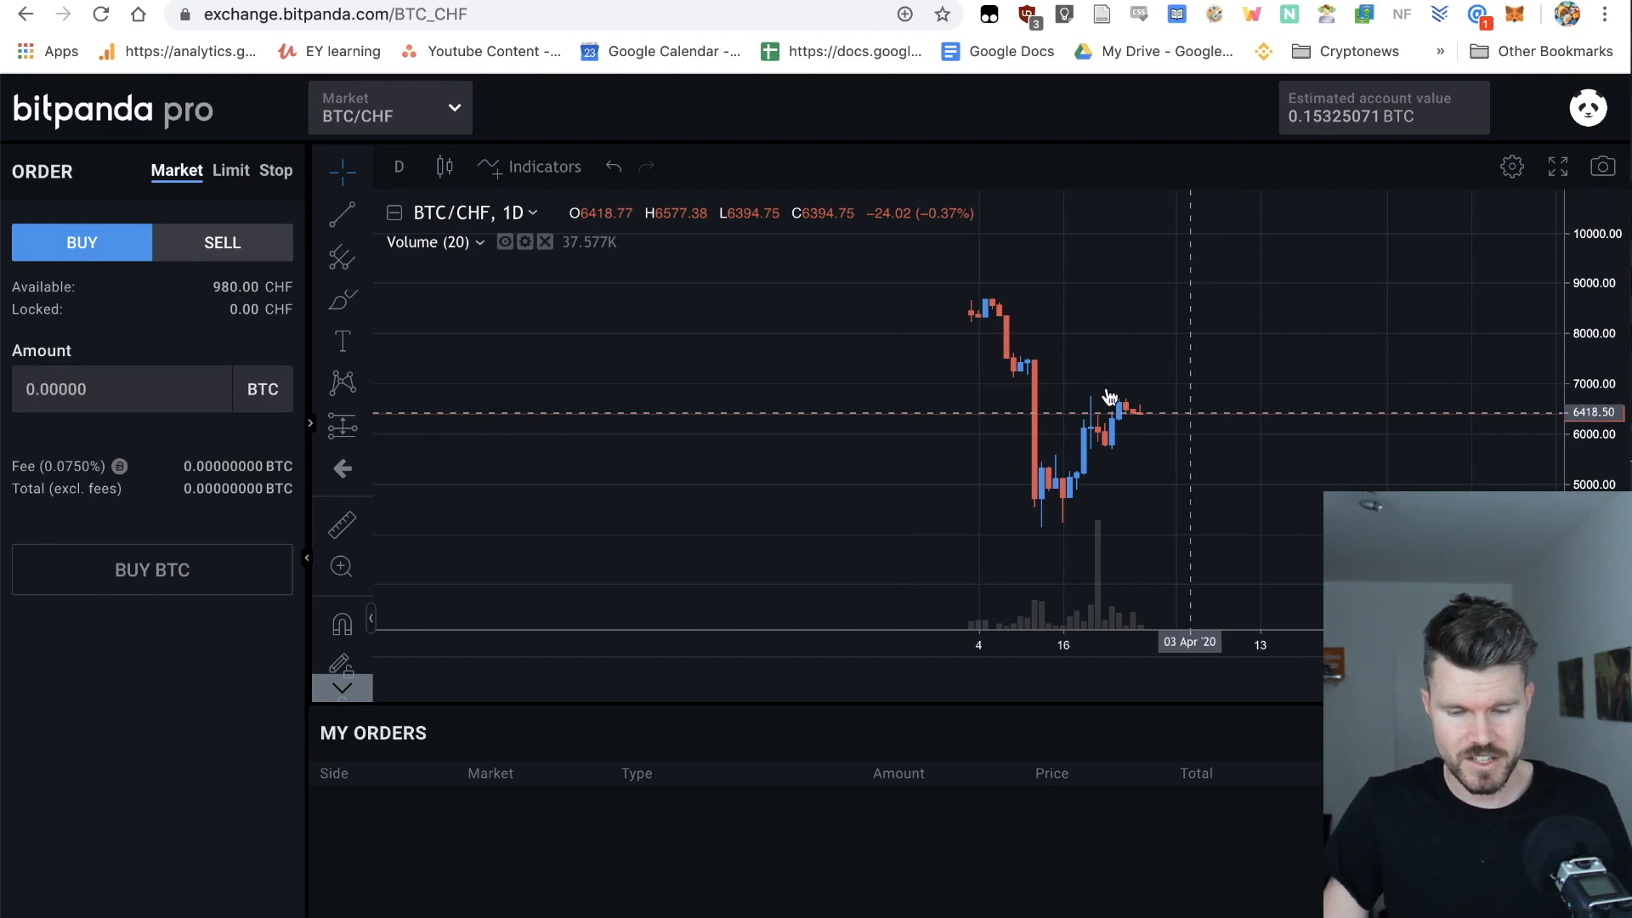
left_click(230, 170)
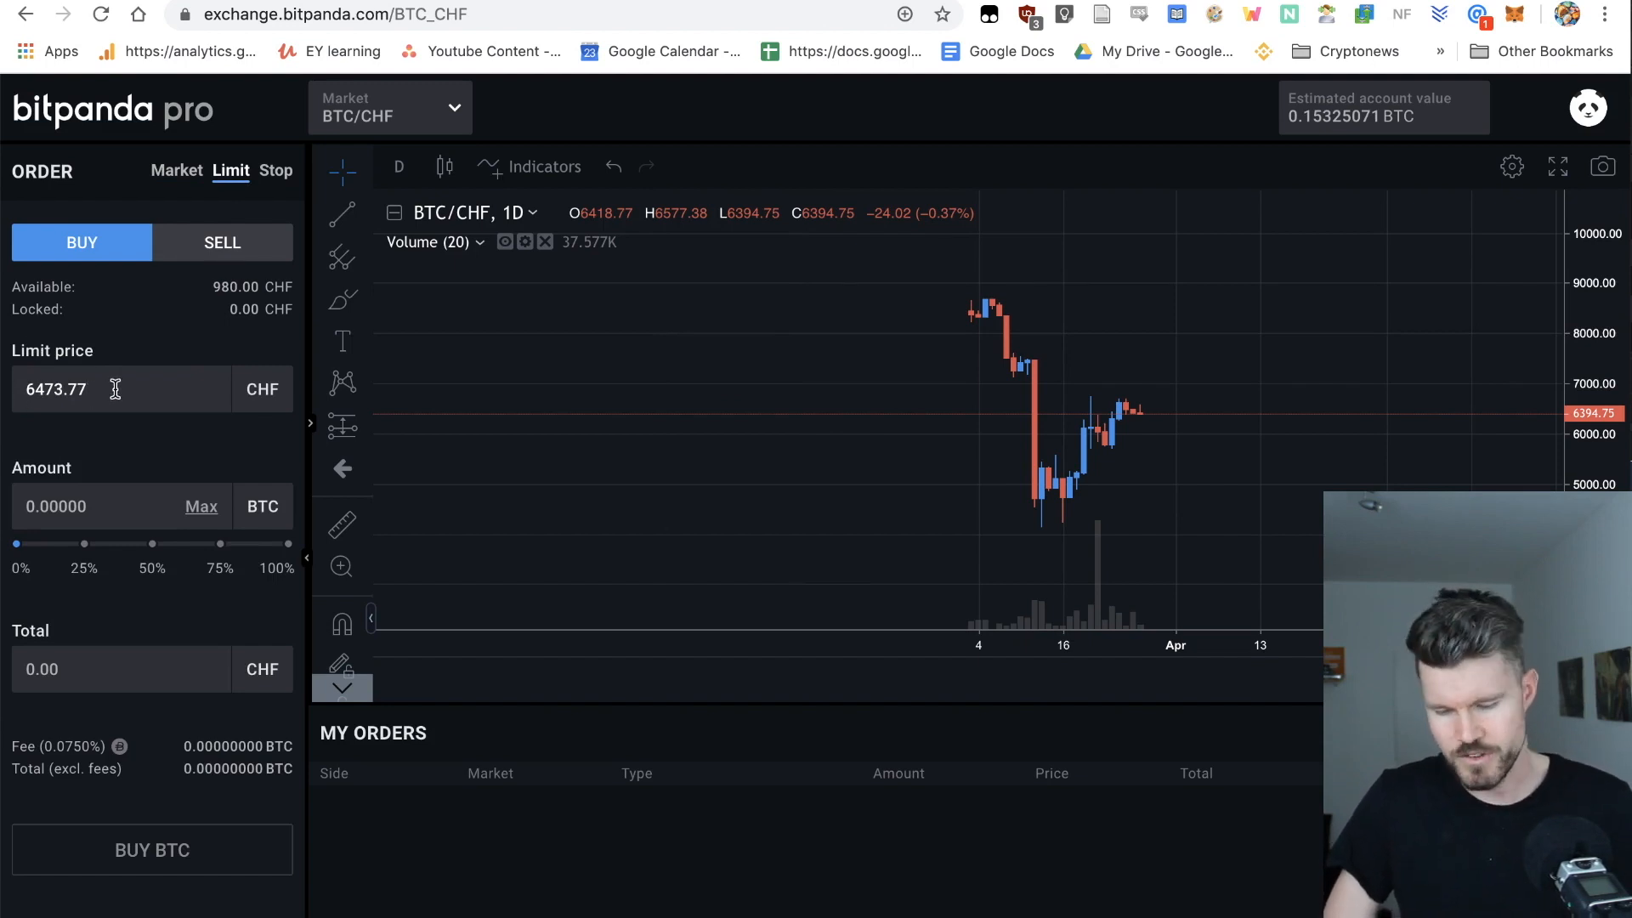
mouse_move(1378, 447)
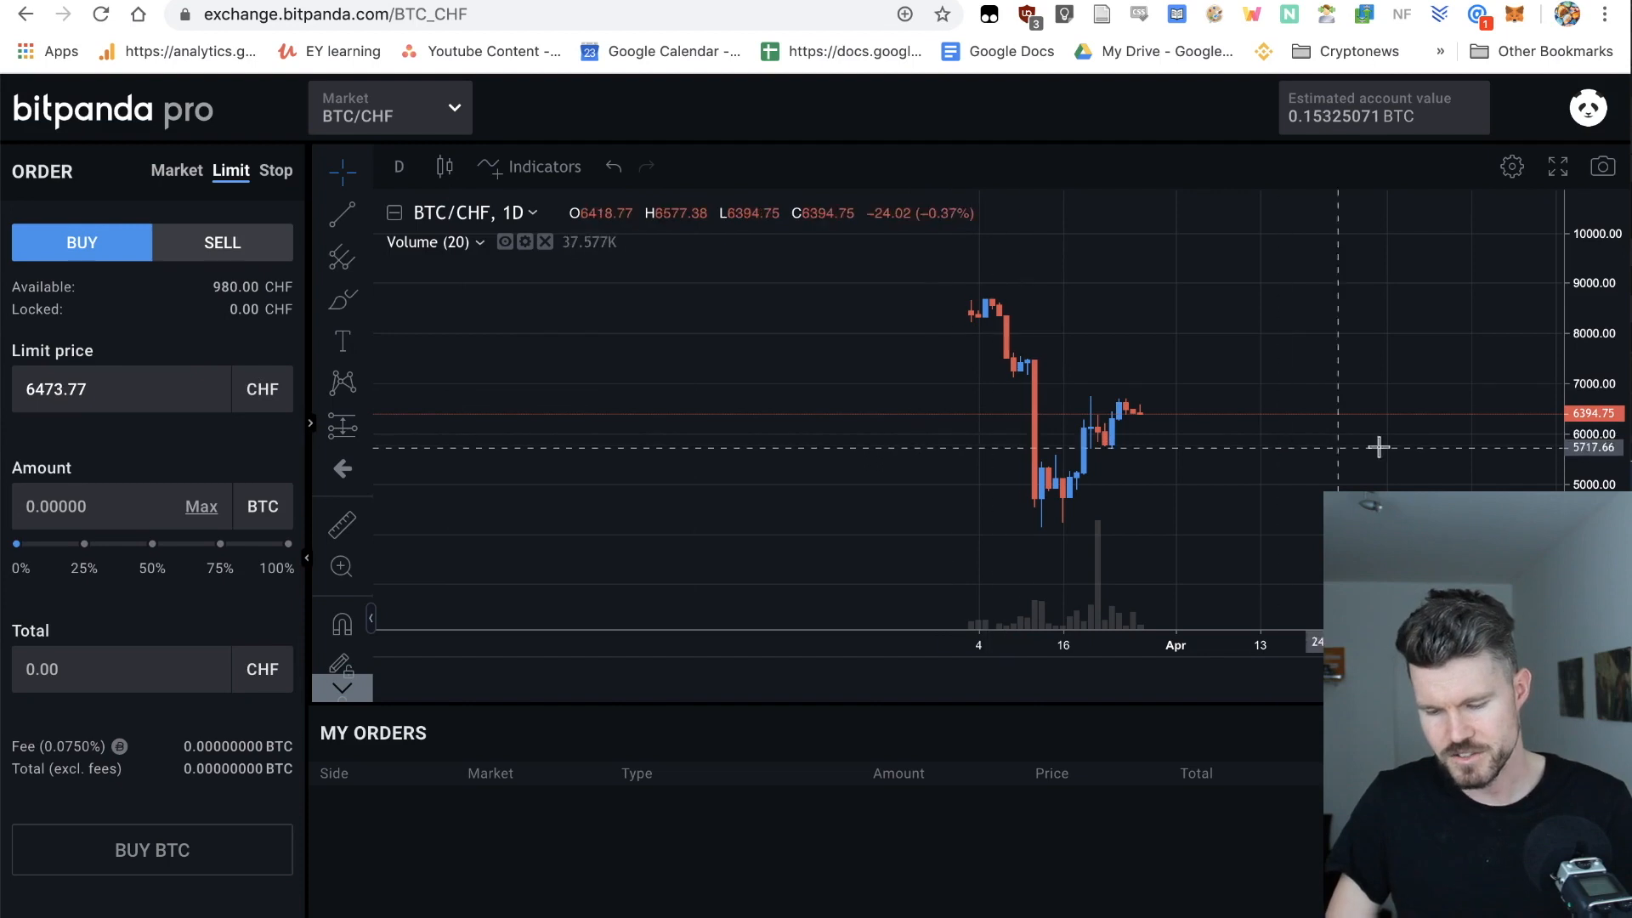
mouse_move(1409, 445)
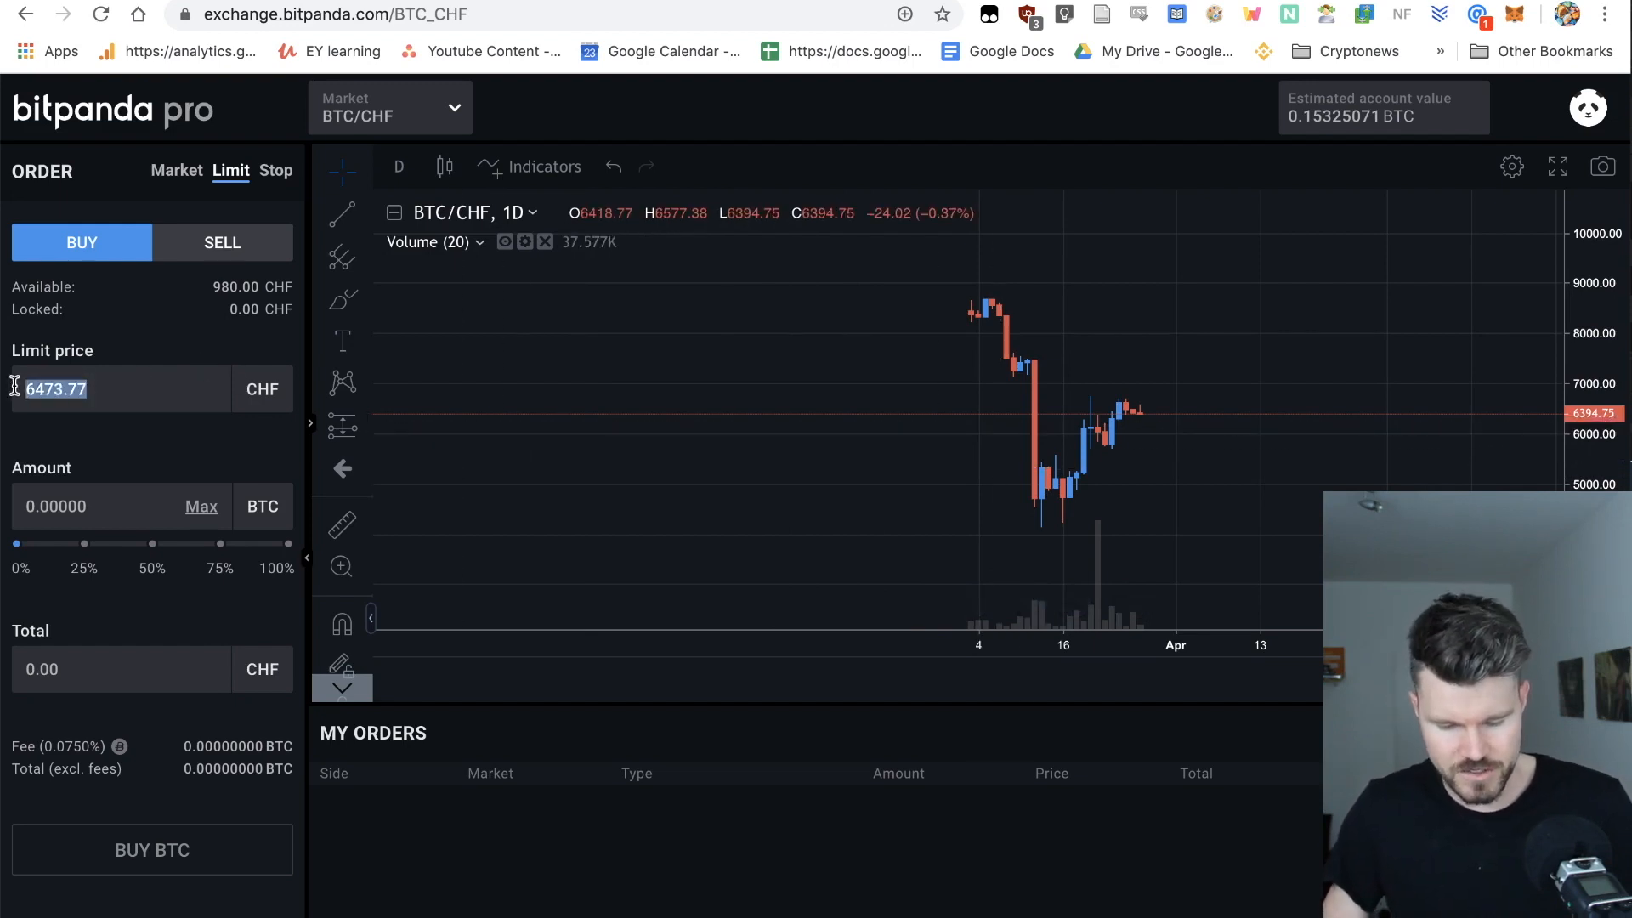
Submit a limit buy for 0.04605 BTC at 5320 CHF using the 25% amount marker.
type("5320.00")
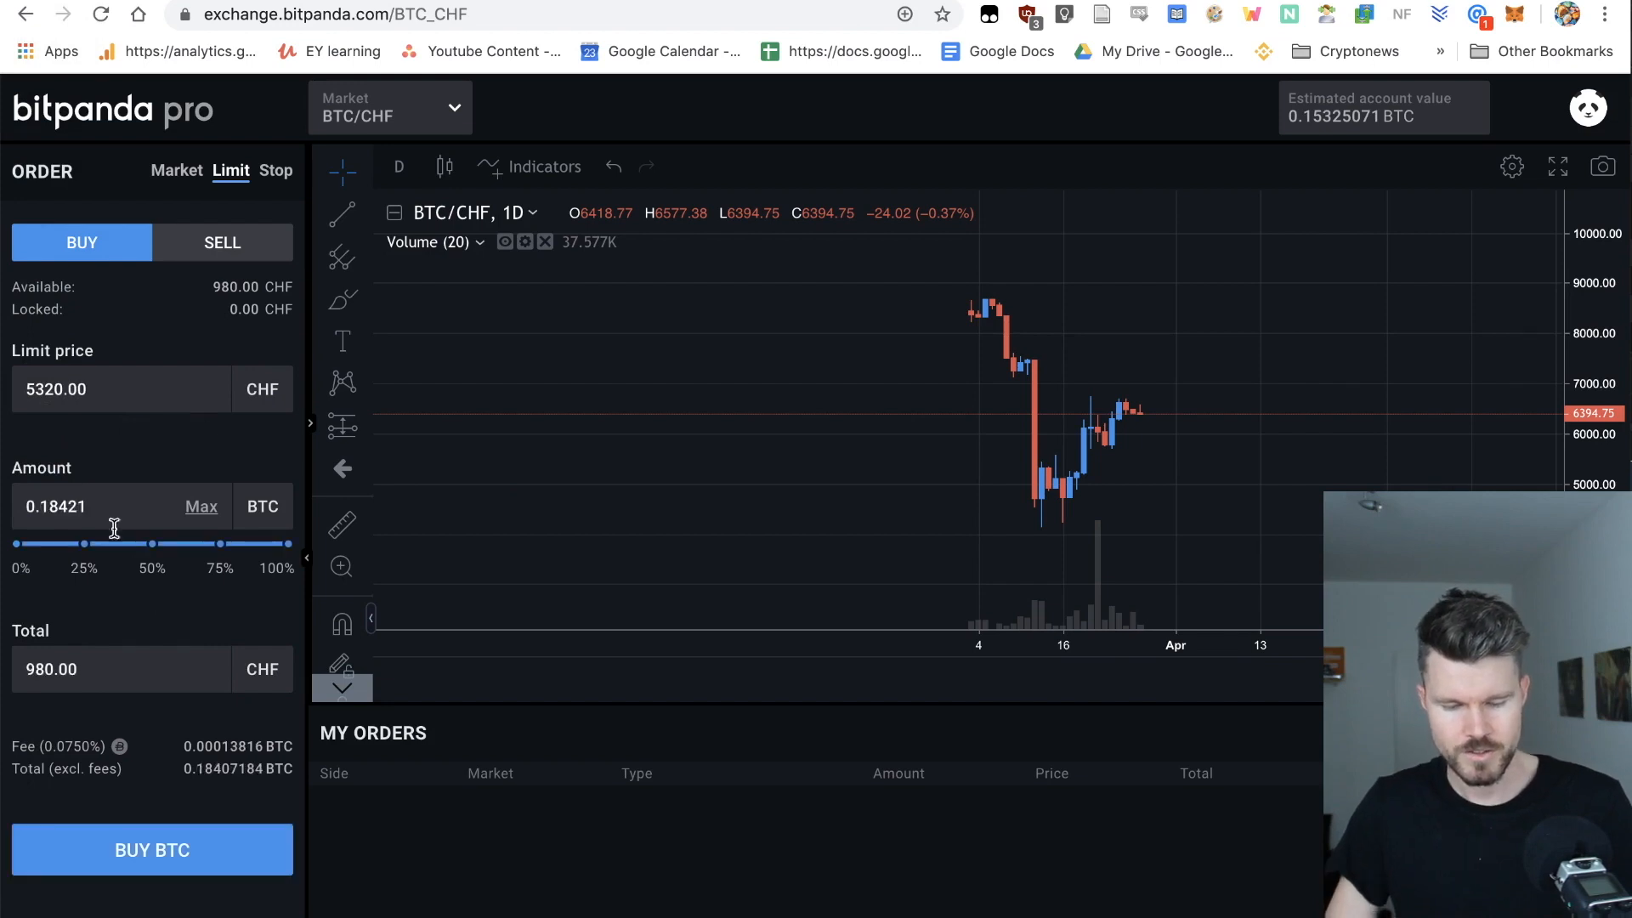
mouse_move(10, 473)
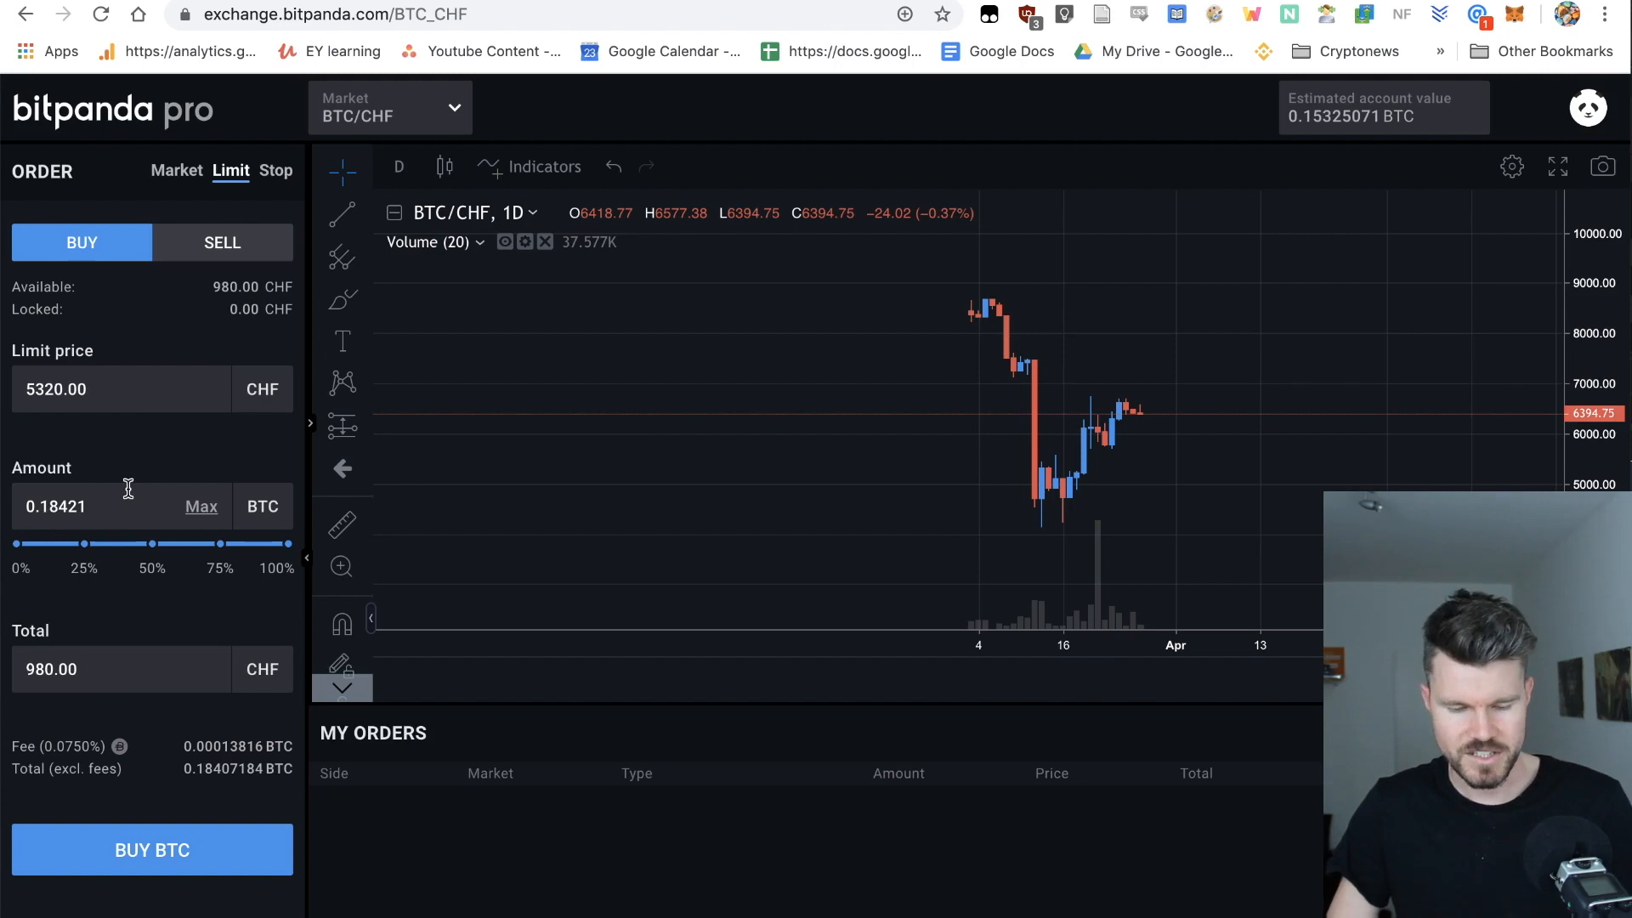
mouse_move(57, 583)
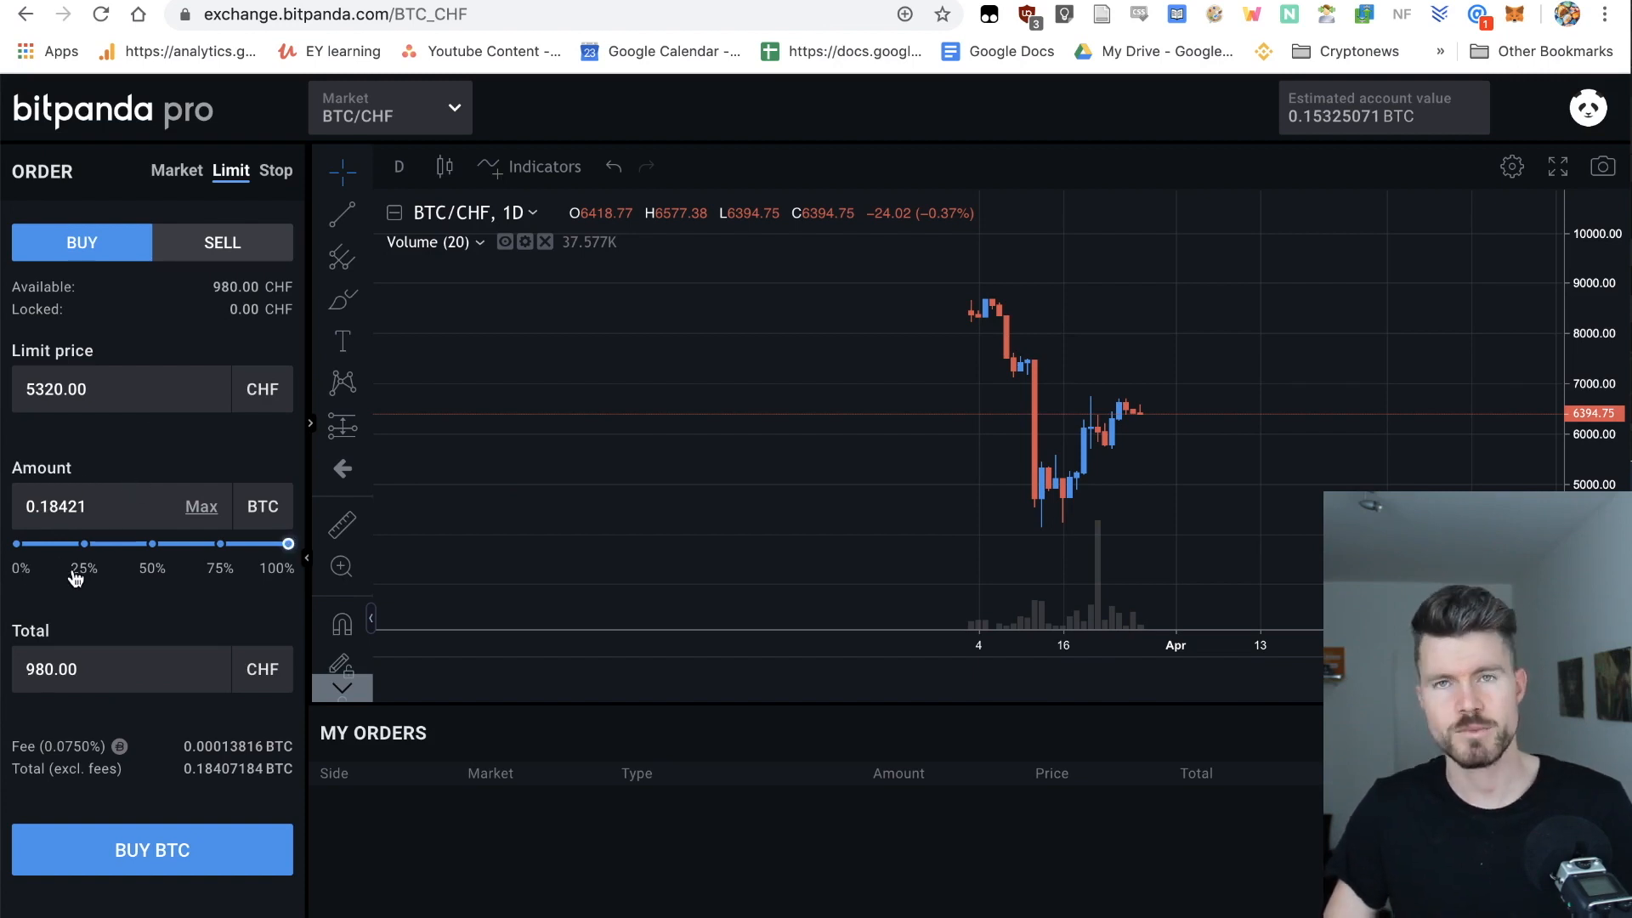
mouse_move(85, 555)
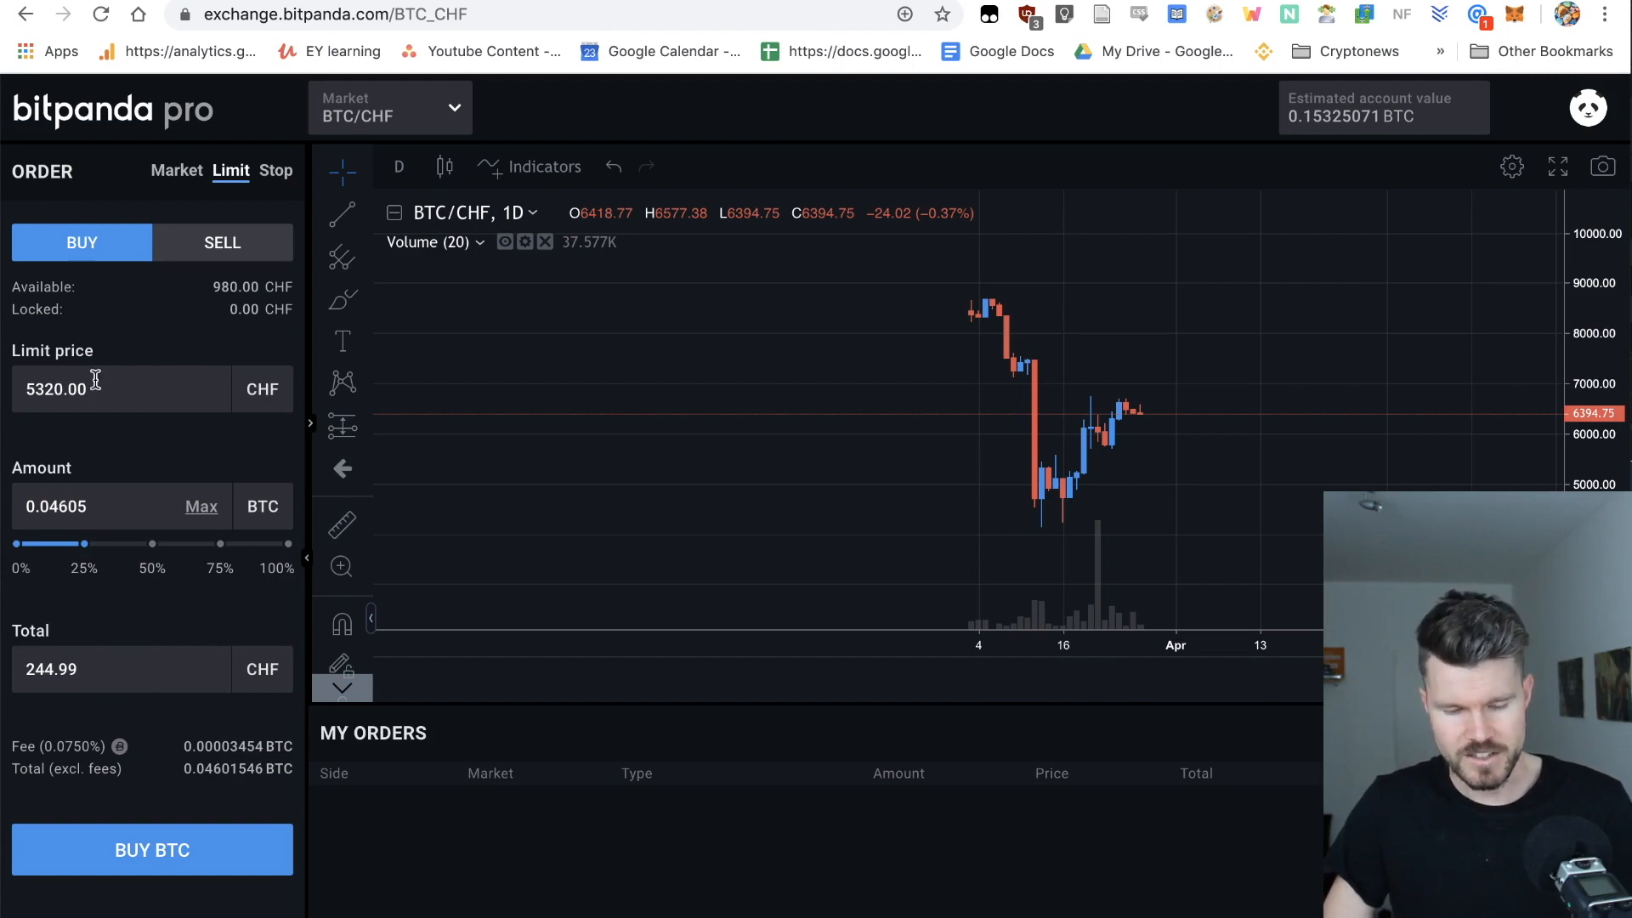
mouse_move(88, 375)
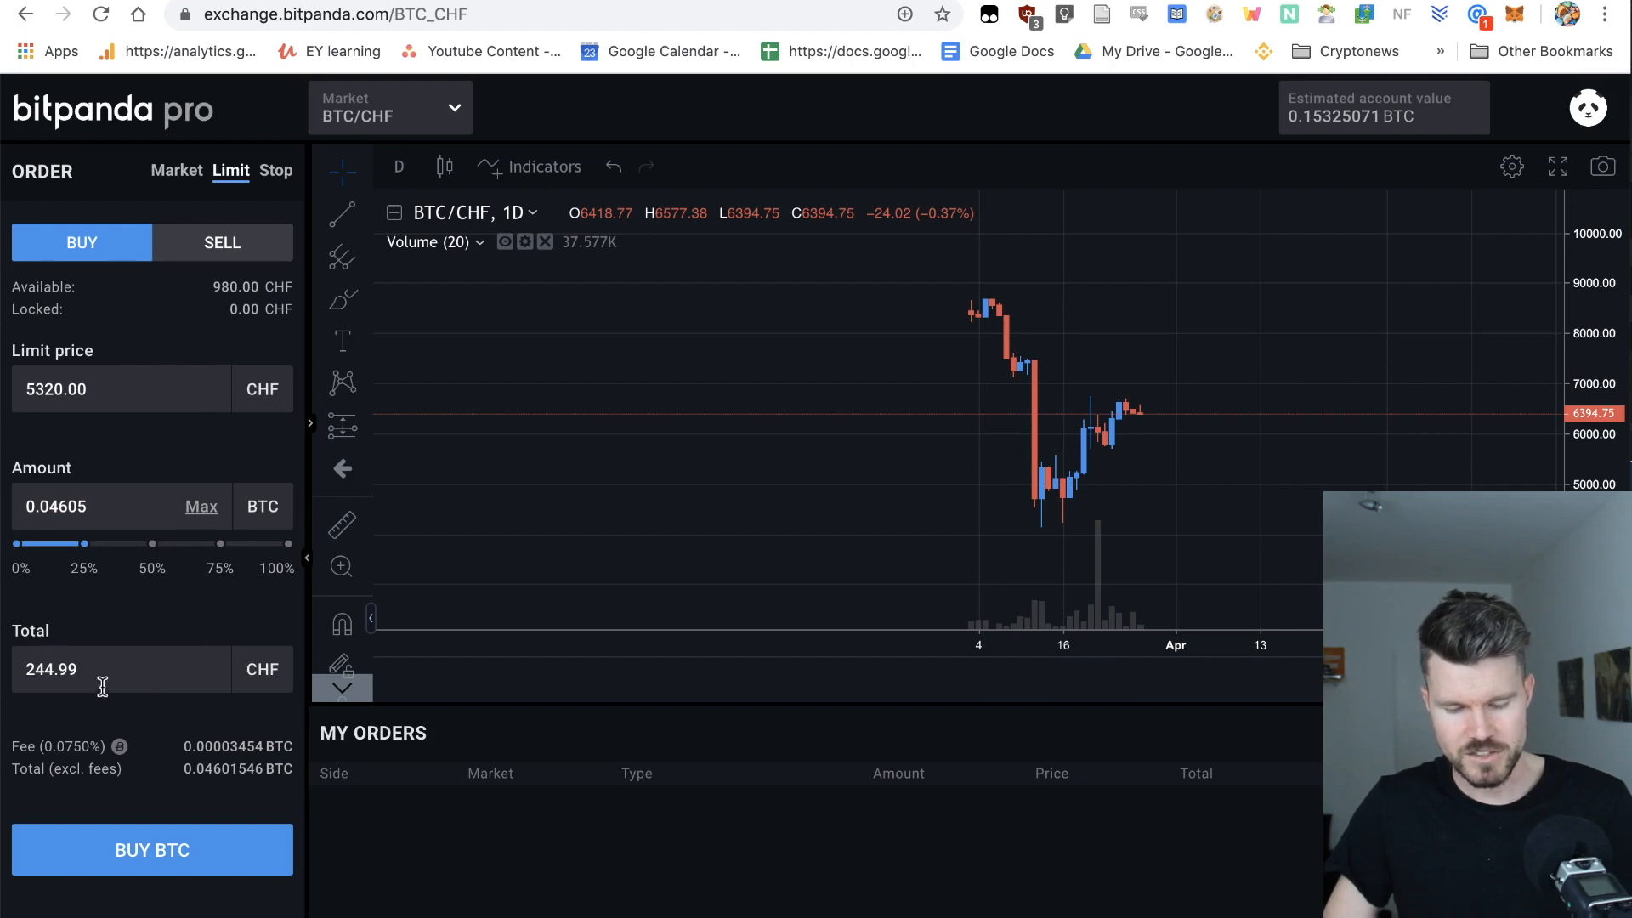
mouse_move(182, 576)
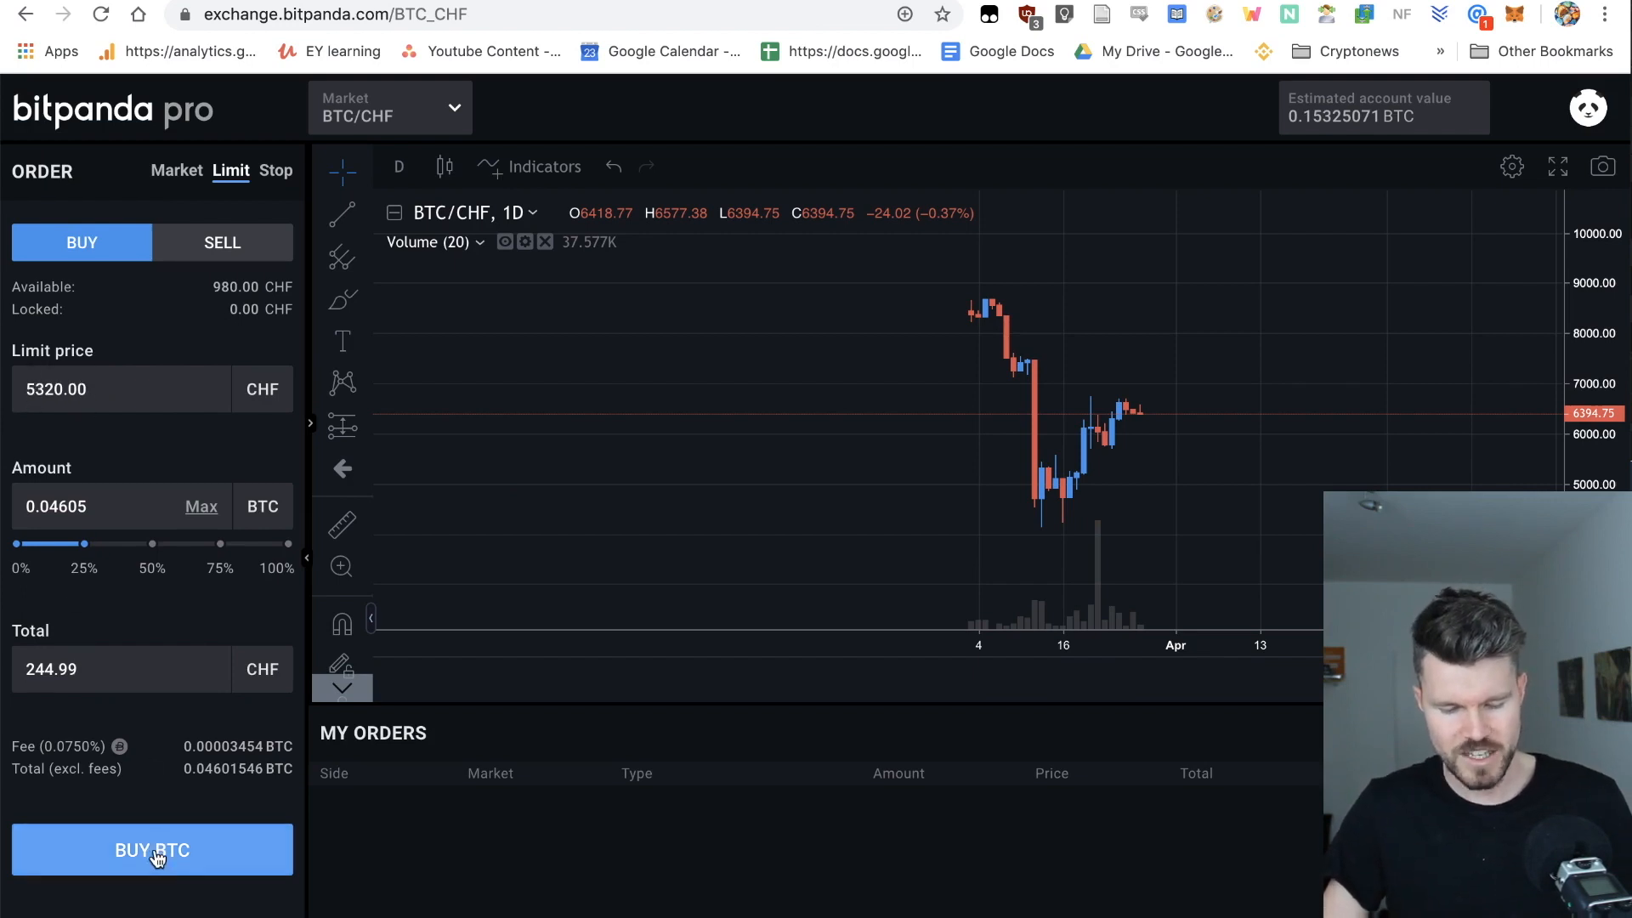
left_click(152, 849)
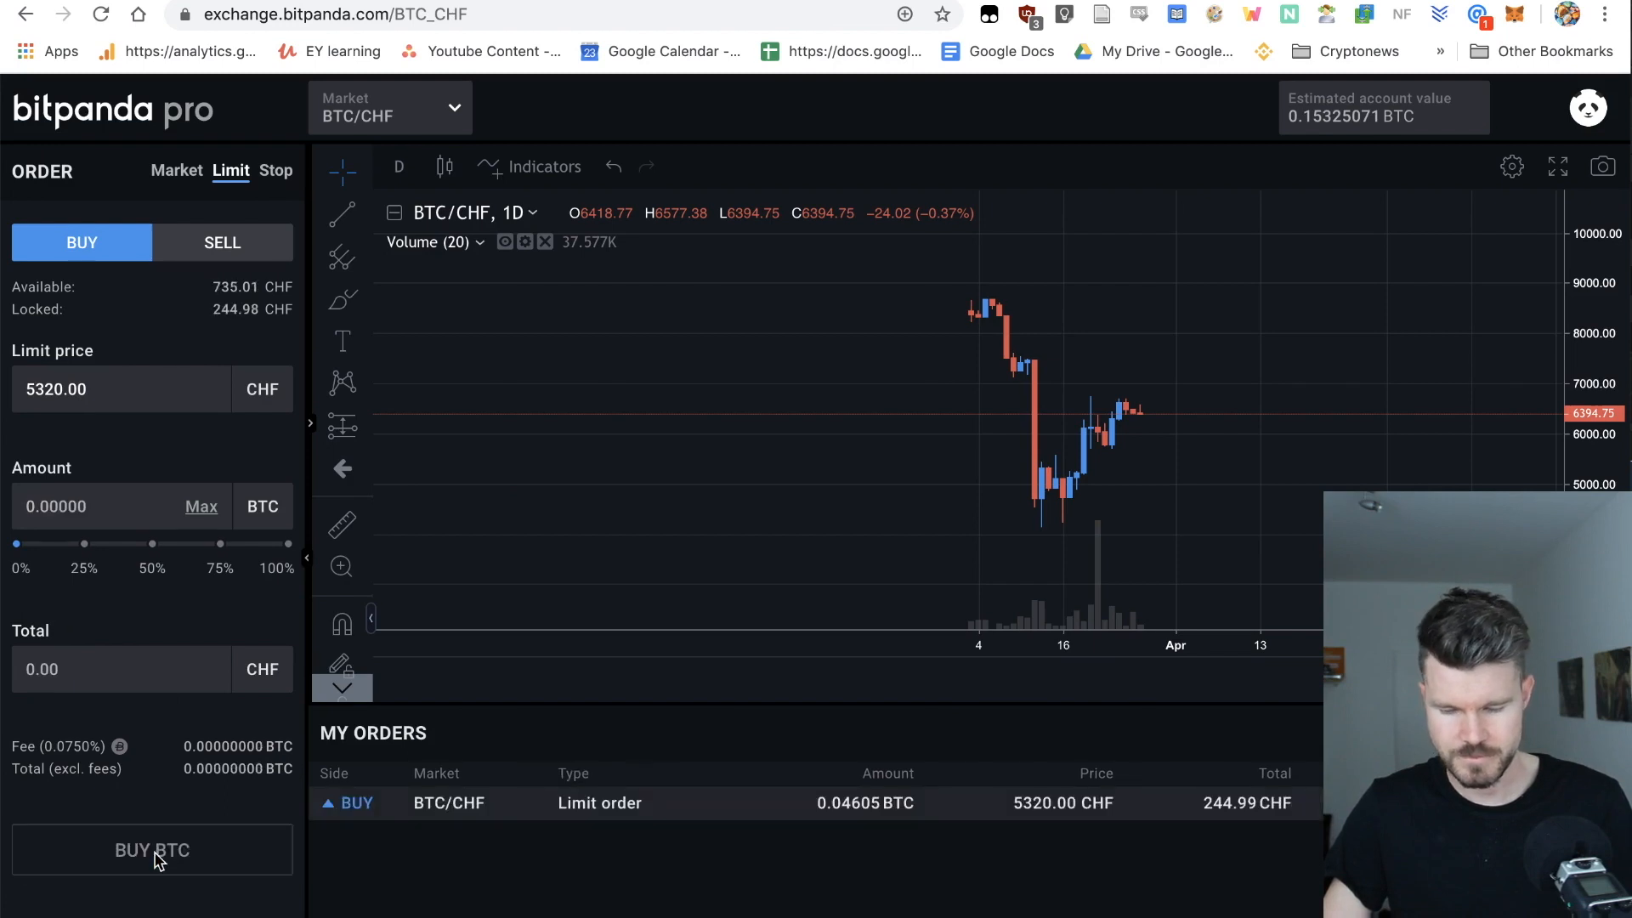
mouse_move(310, 732)
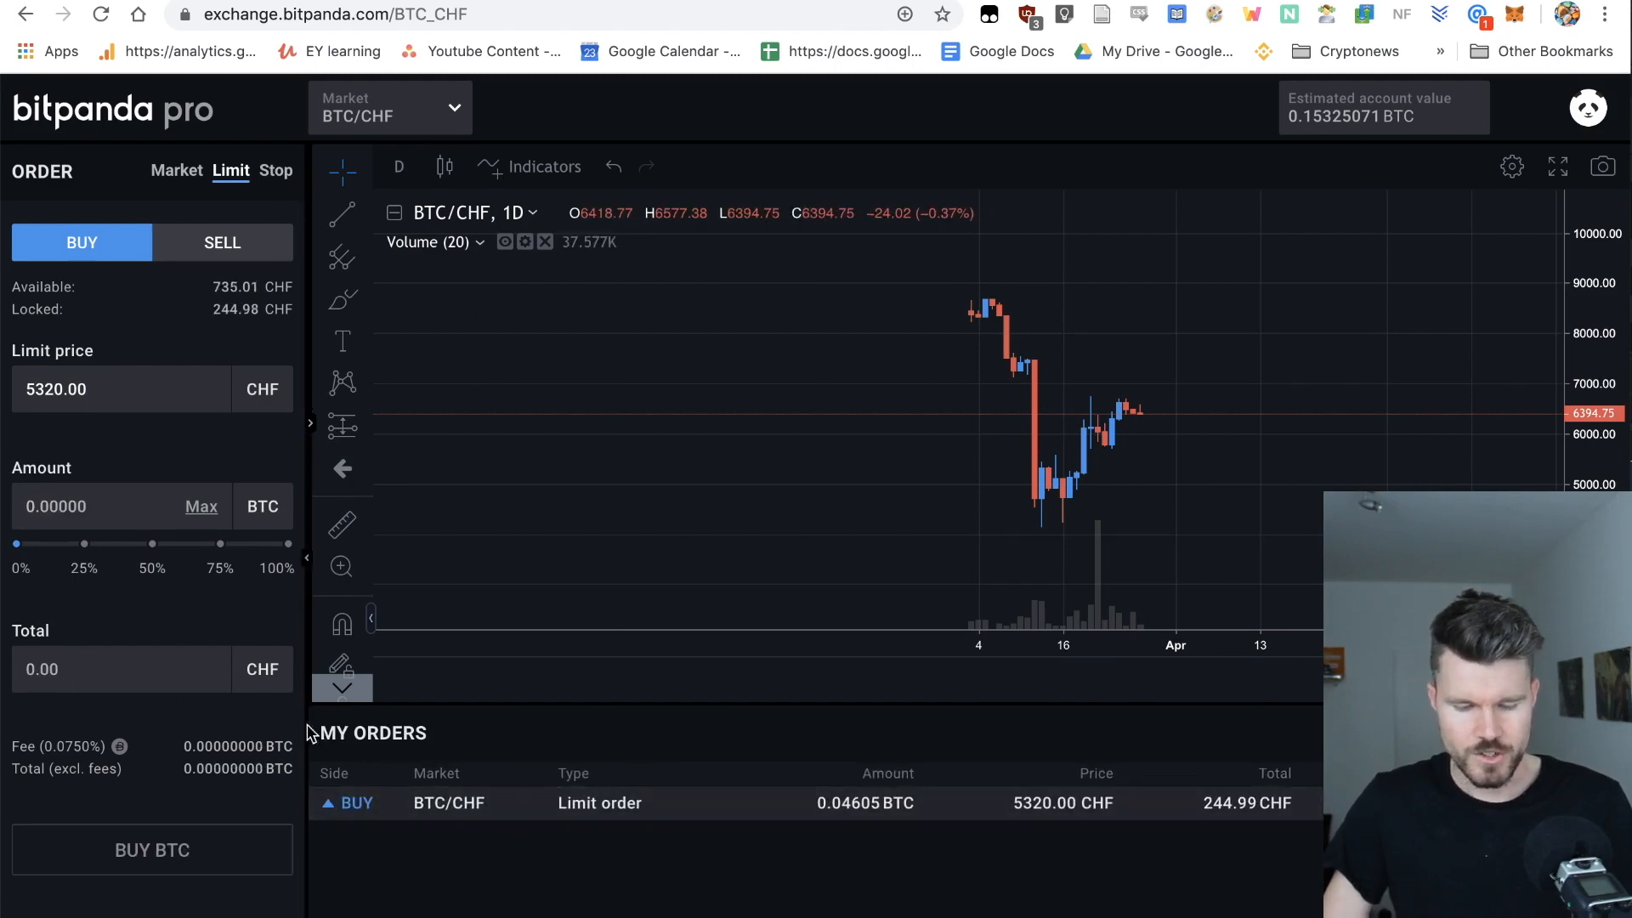
mouse_move(437, 754)
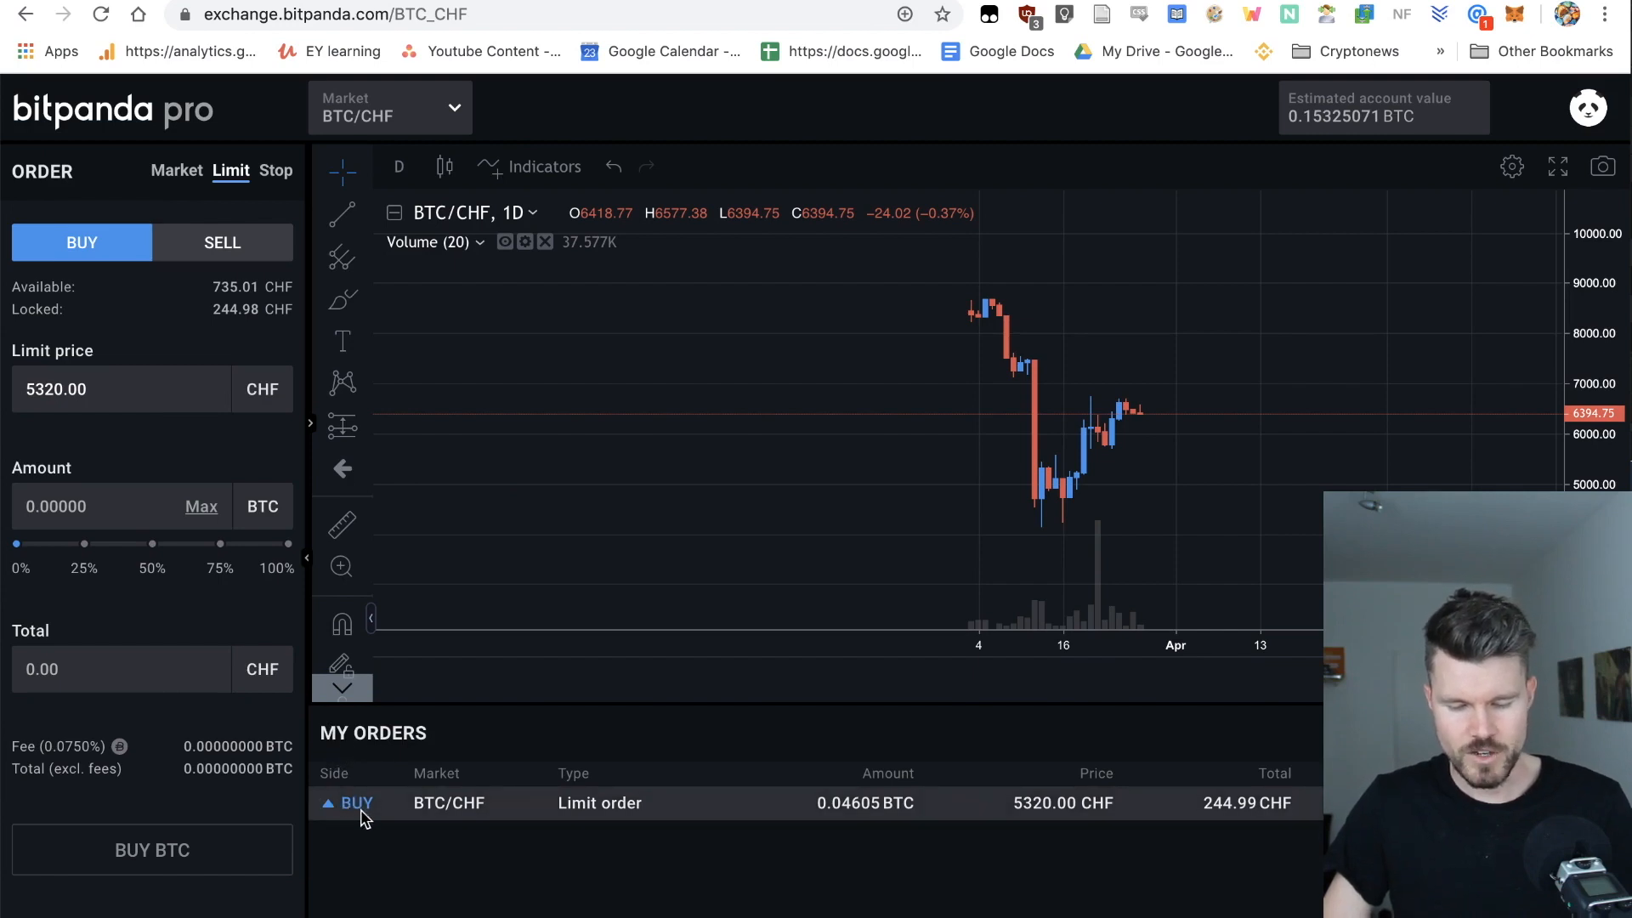
mouse_move(671, 822)
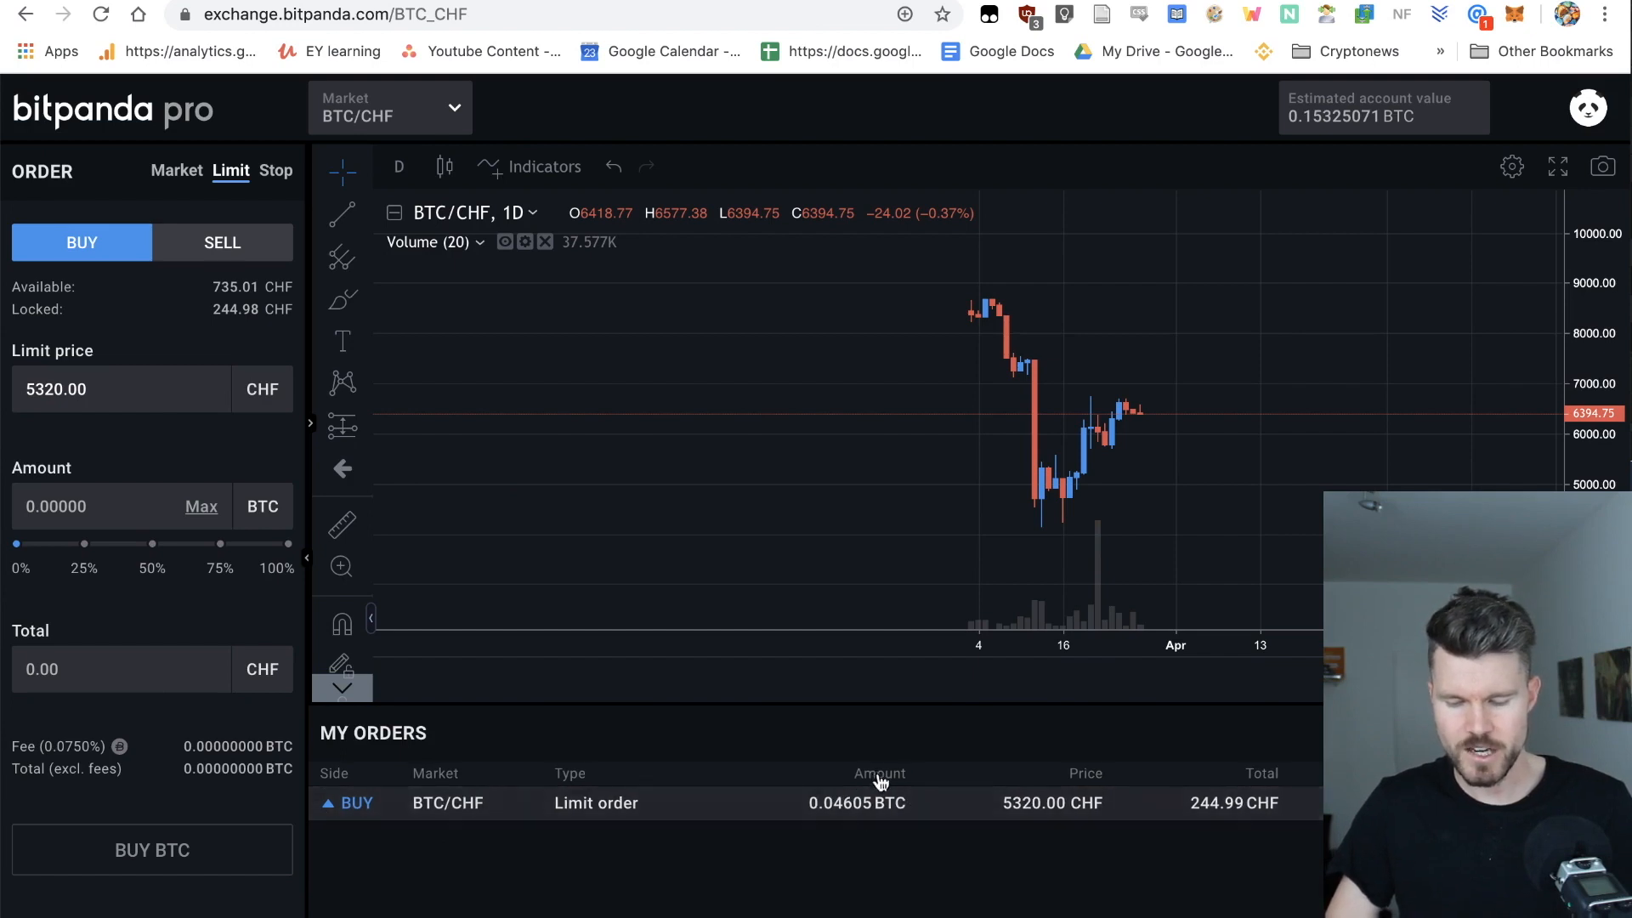
mouse_move(1101, 780)
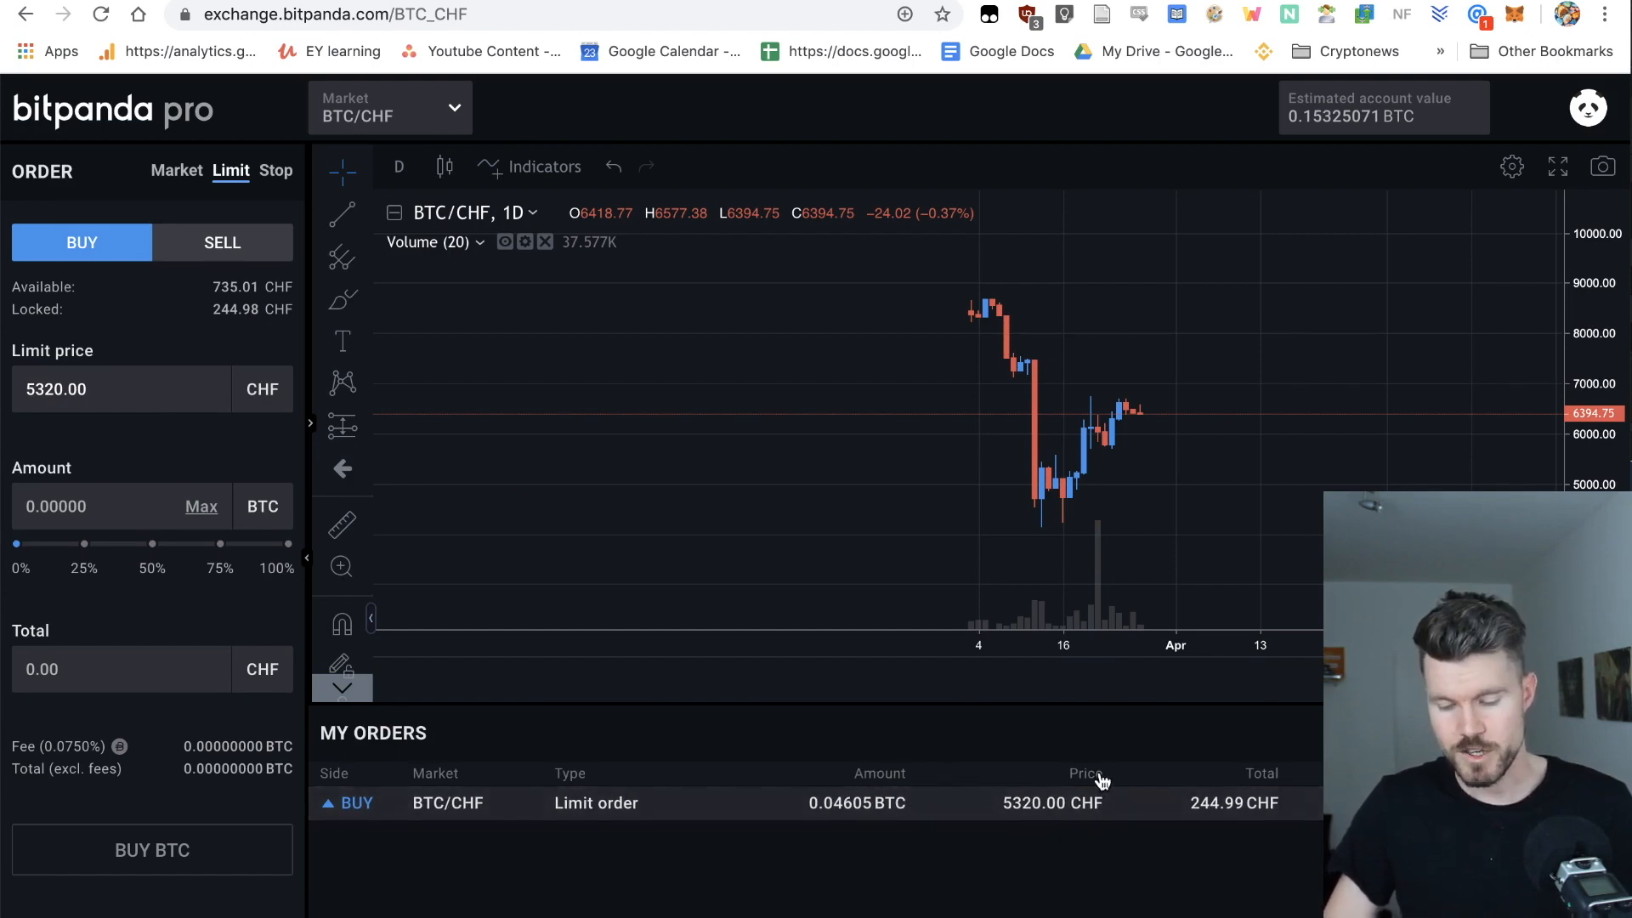
mouse_move(1195, 783)
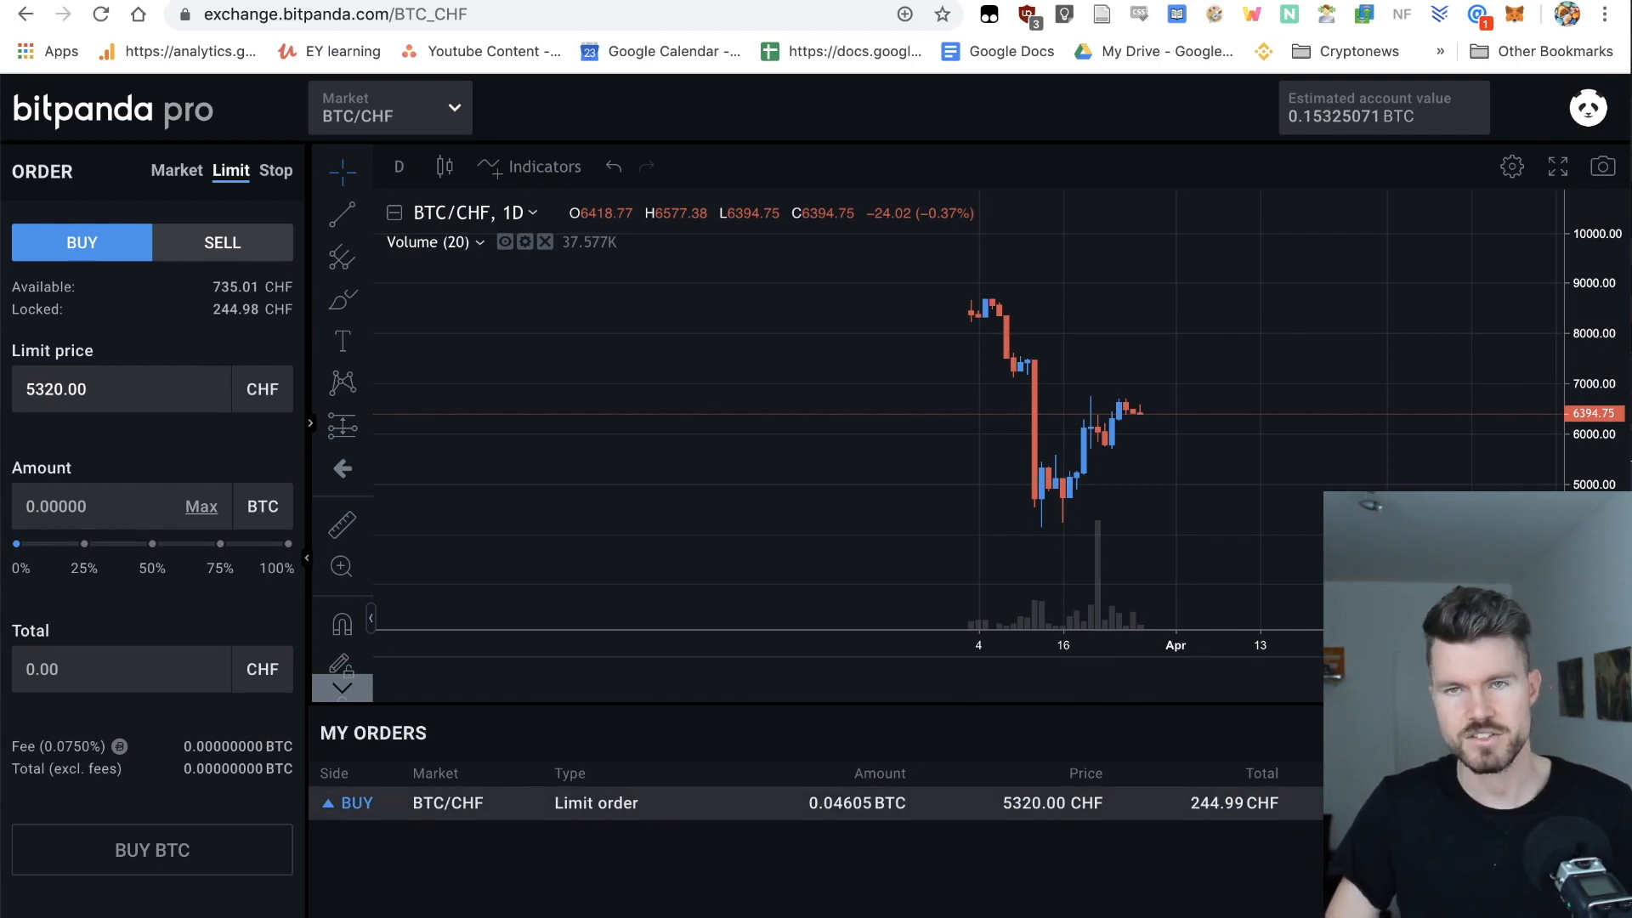
mouse_move(945, 482)
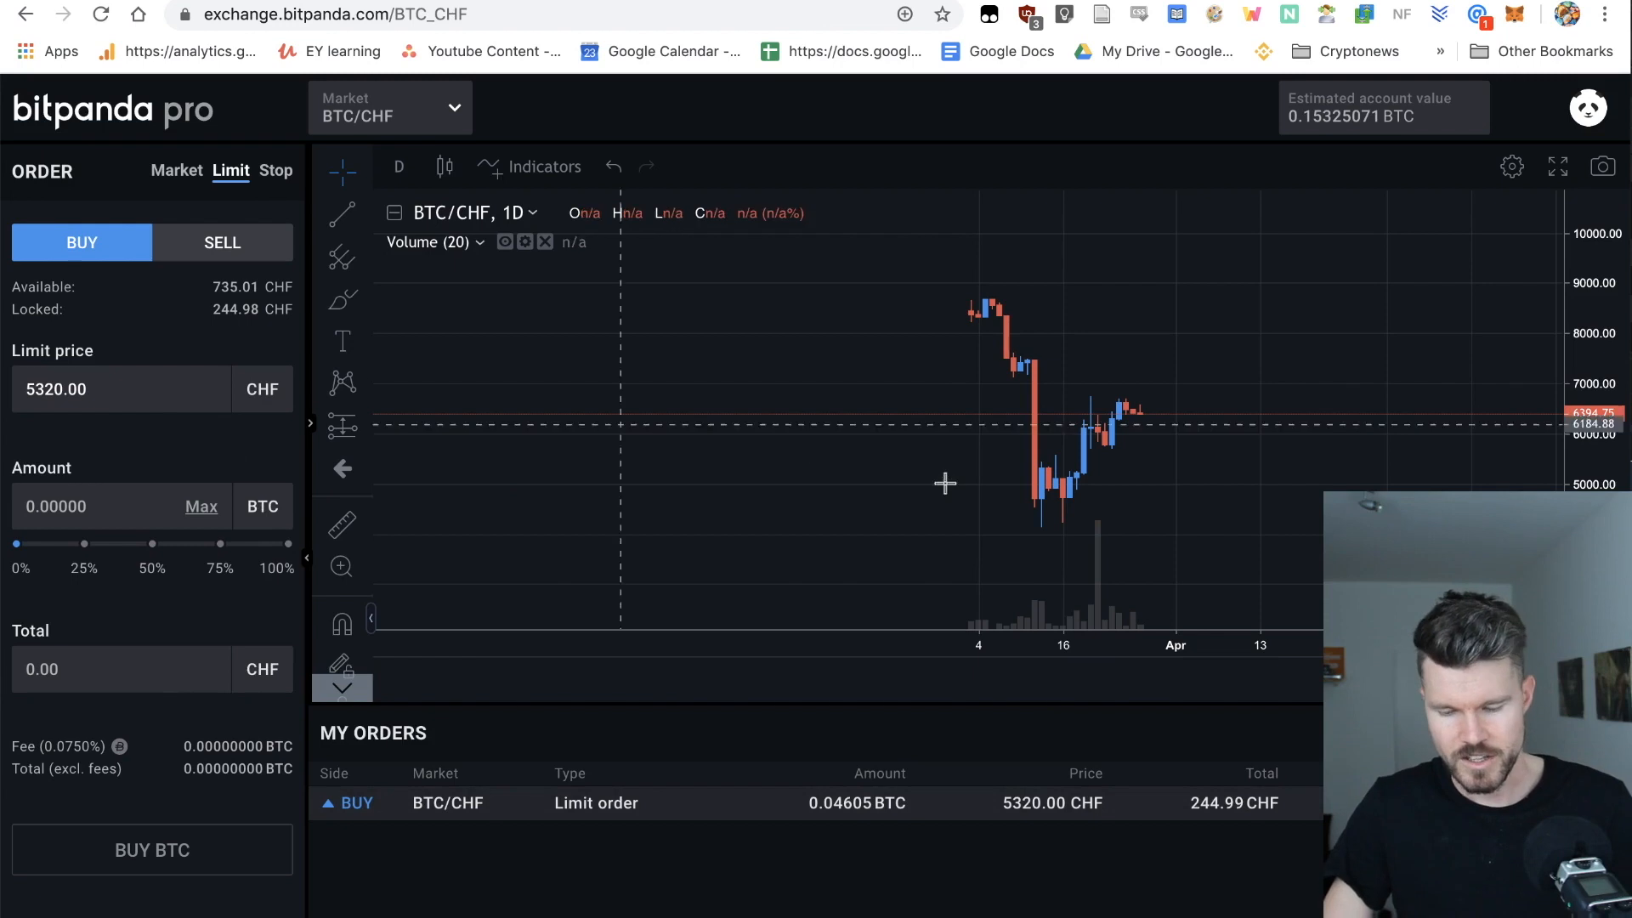
mouse_move(997, 497)
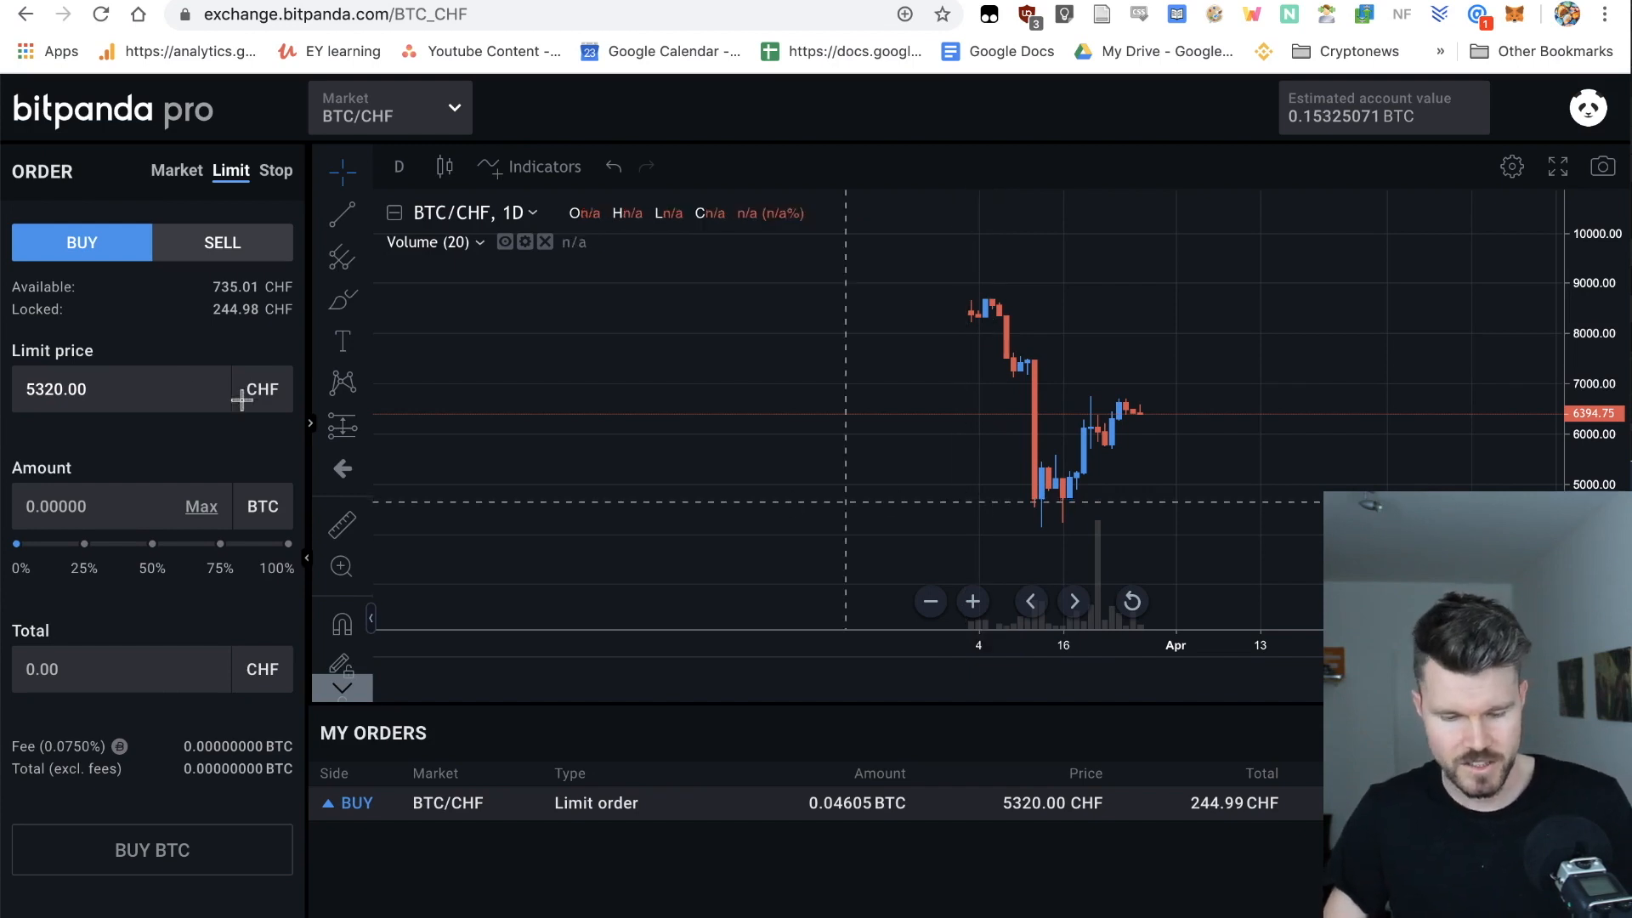
Submit a second limit buy of 0.03832 BTC at 4713 CHF with the 25% amount marker.
type("4")
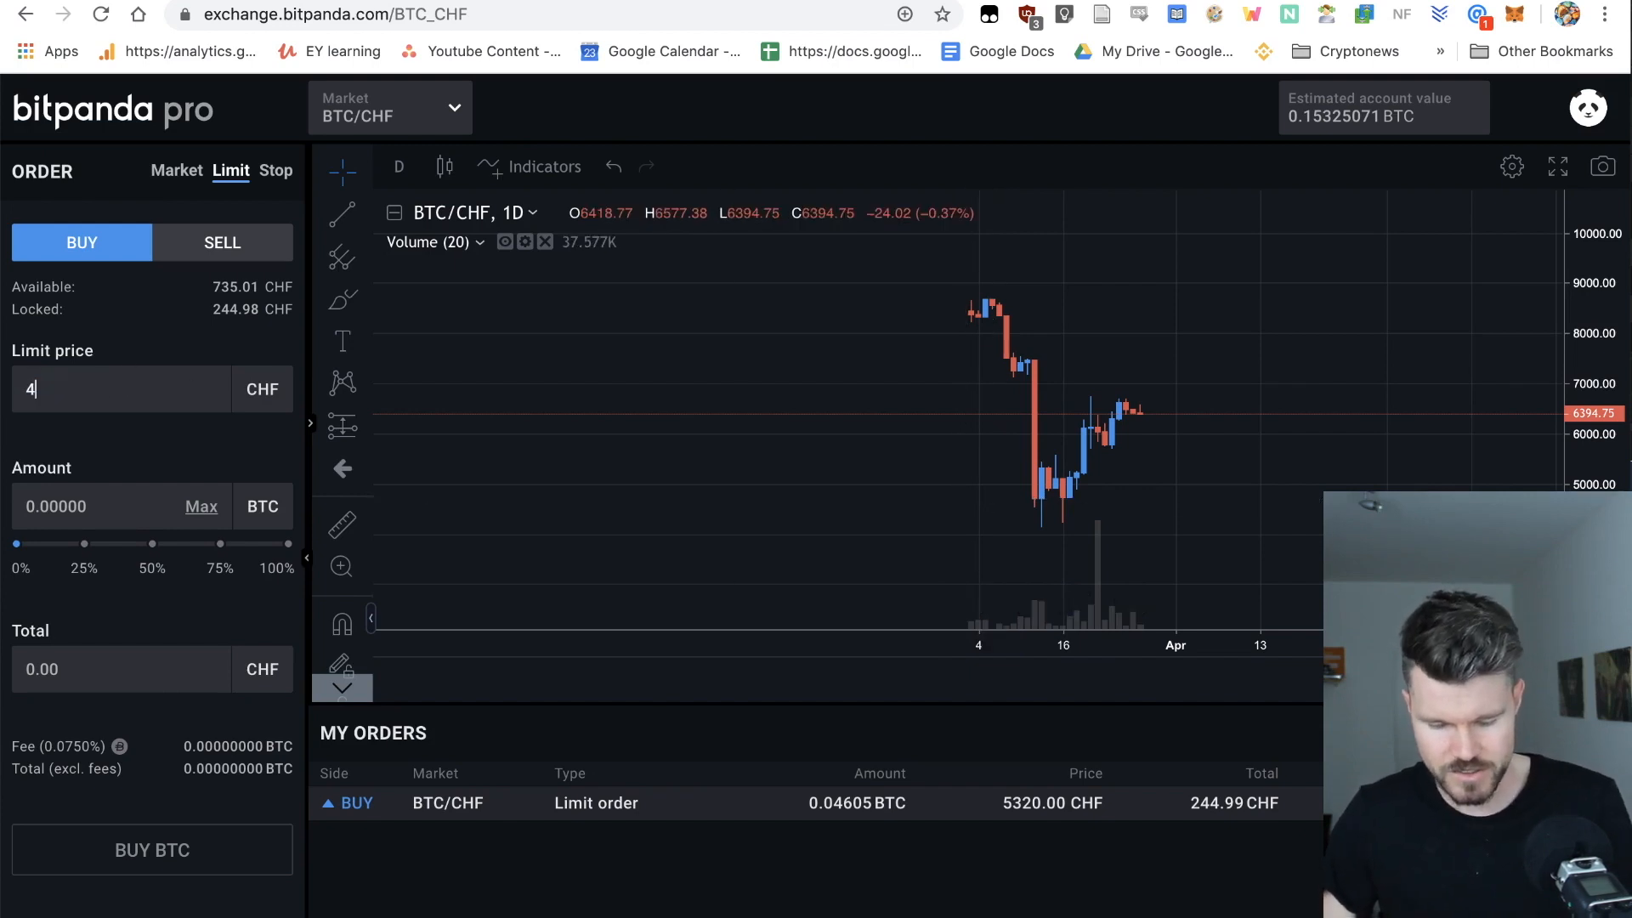
type("713")
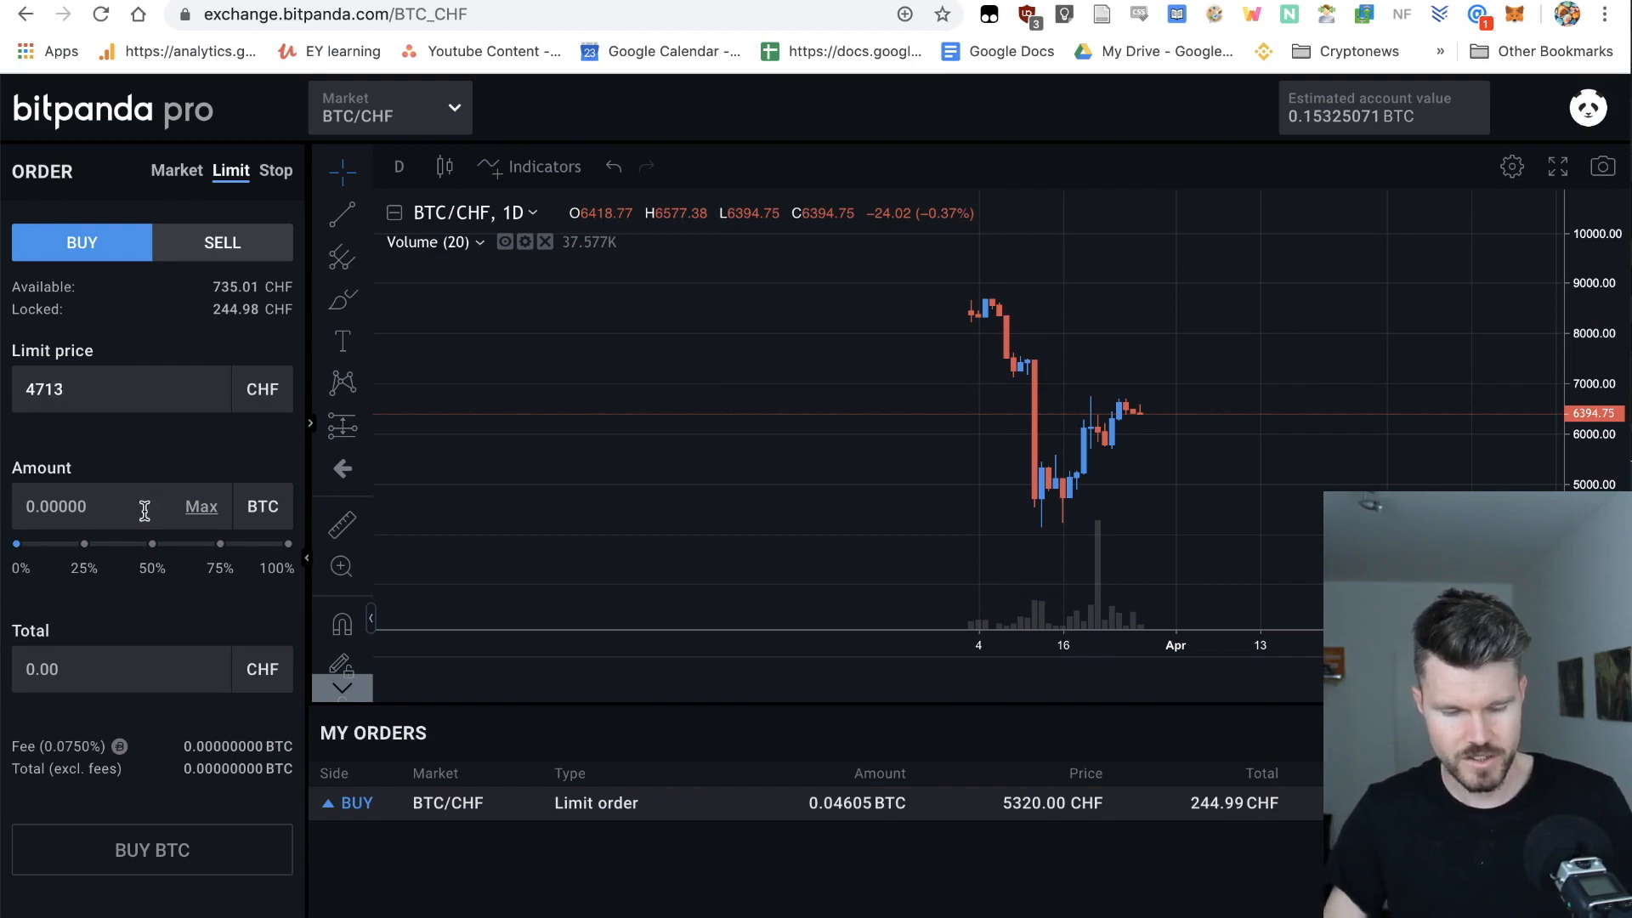
left_click(83, 543)
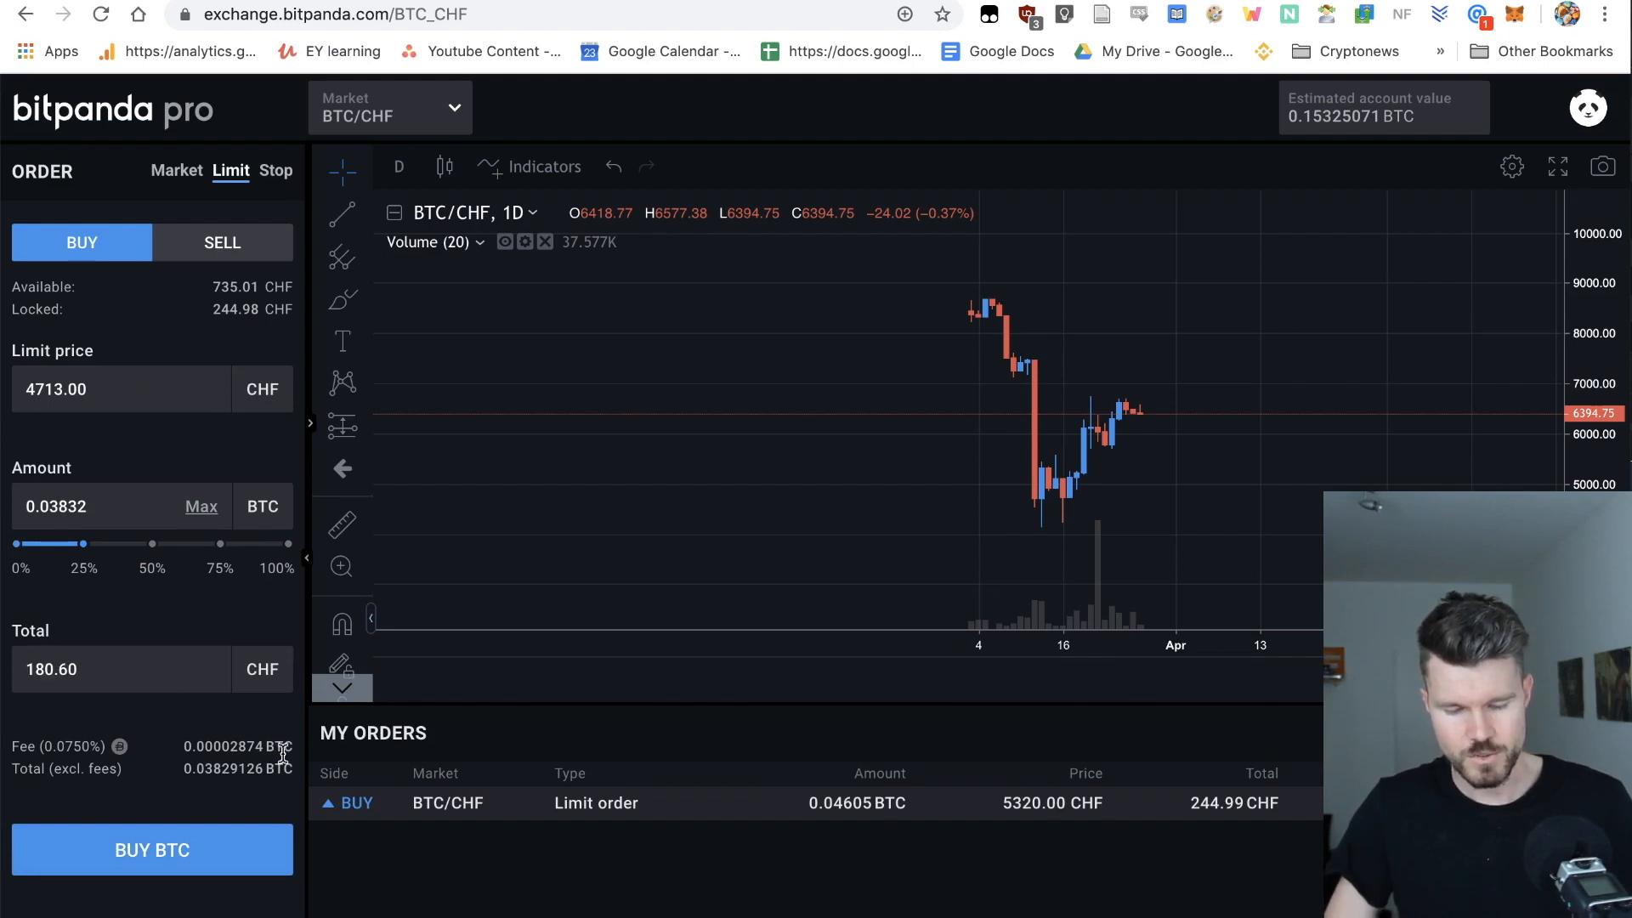
mouse_move(151, 849)
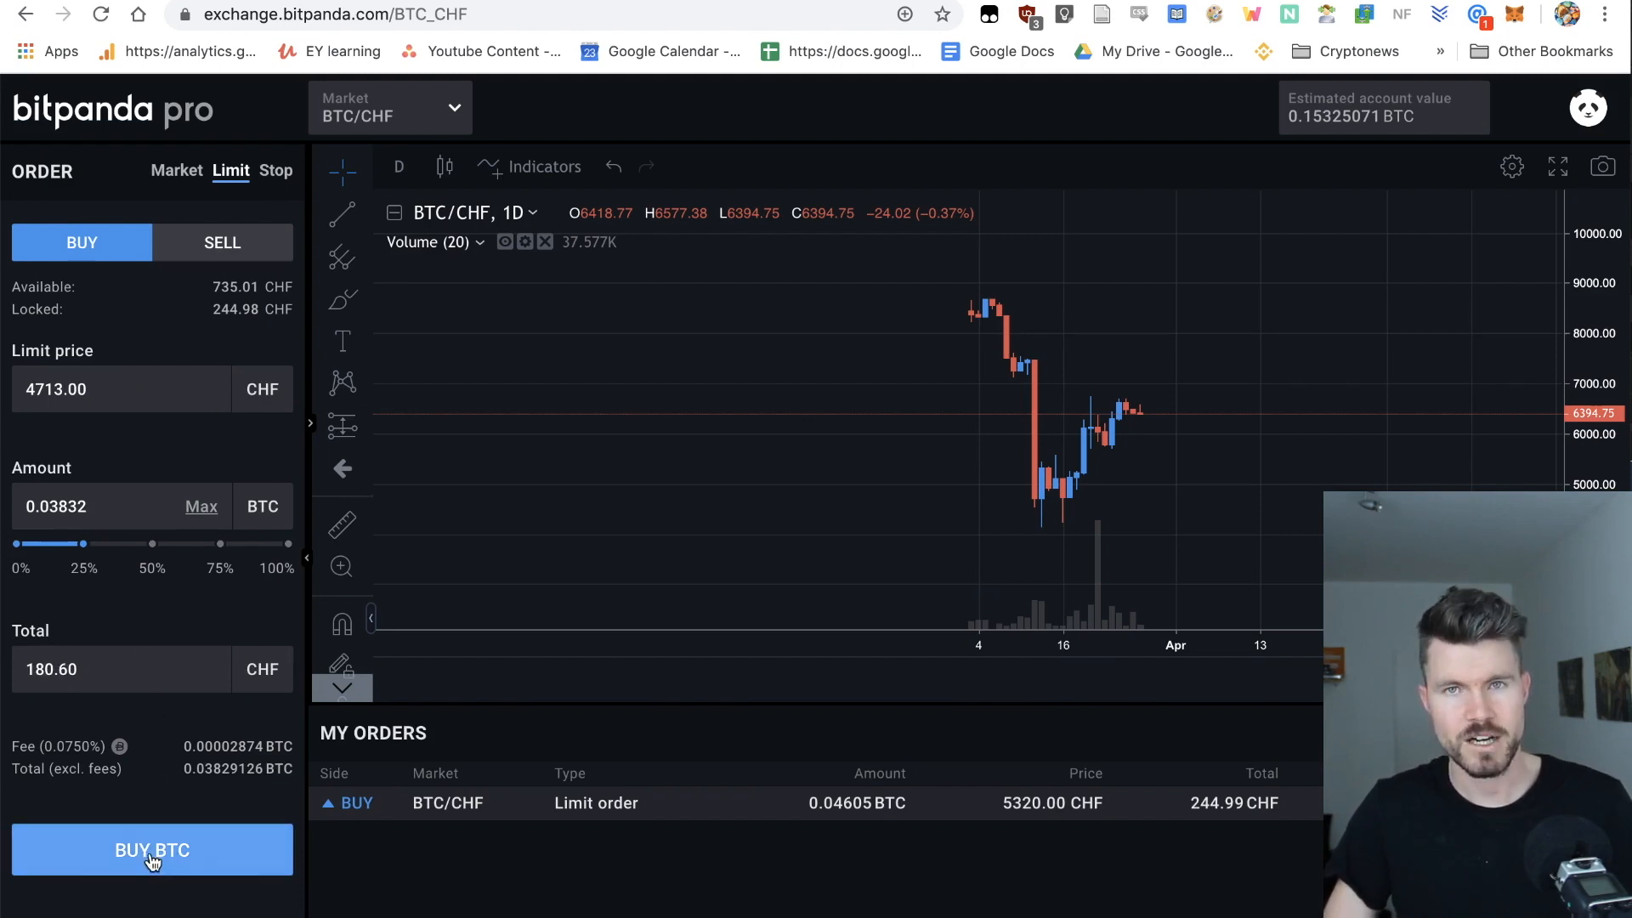
left_click(152, 849)
type("4")
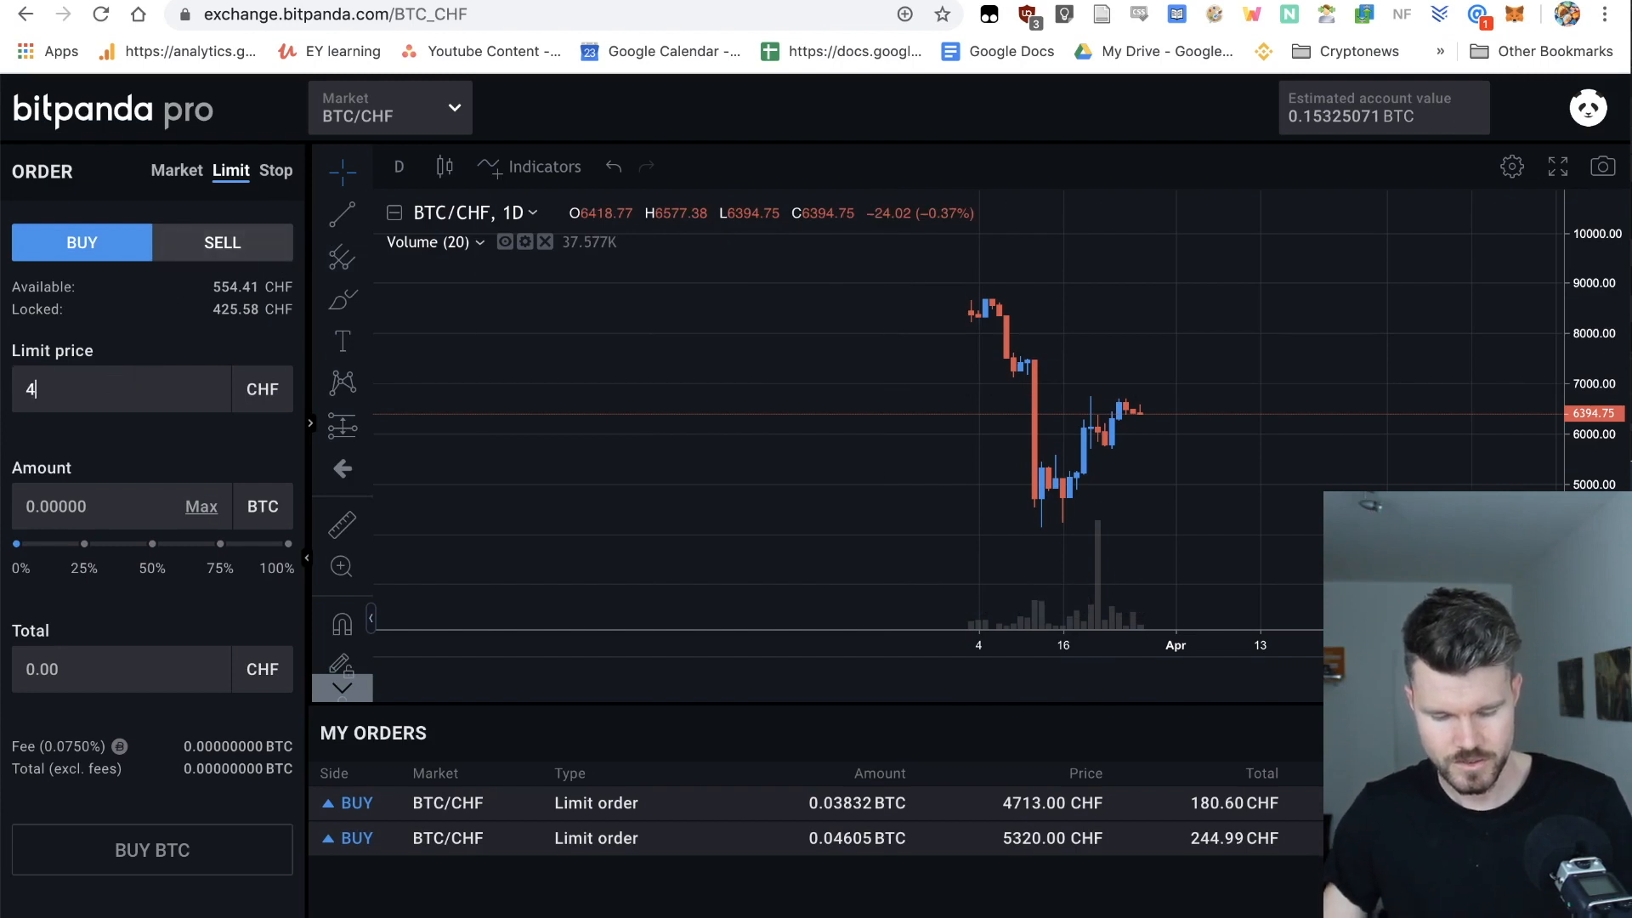
Submit a third limit buy of 0.0618 BTC at 4292 CHF with the 50% amount marker.
type("292")
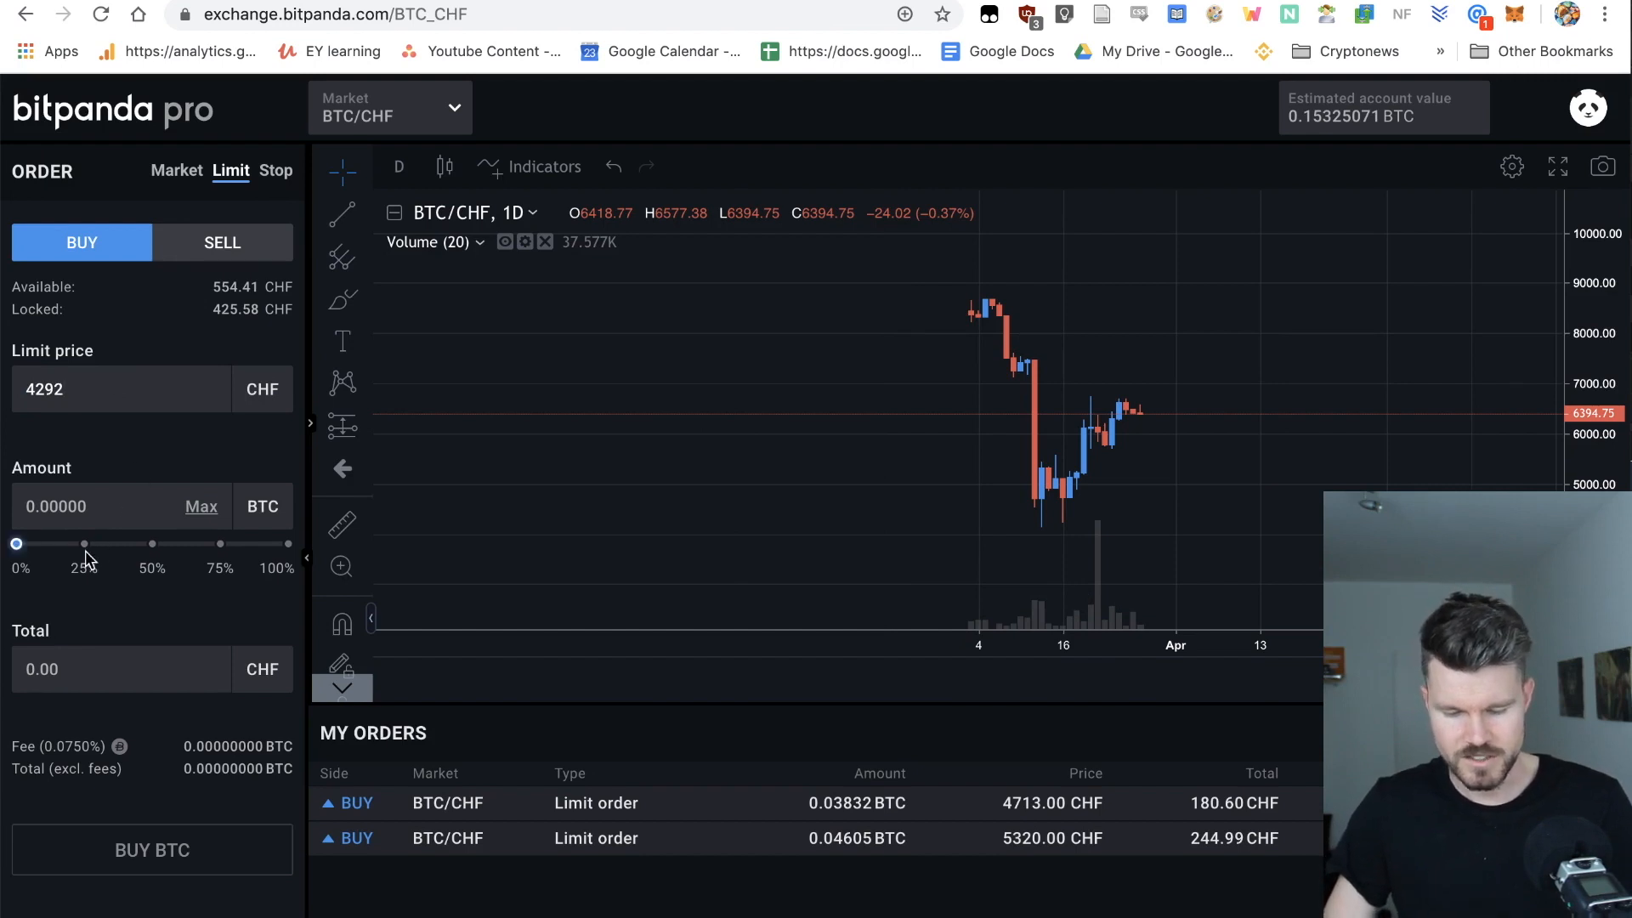
mouse_move(152, 555)
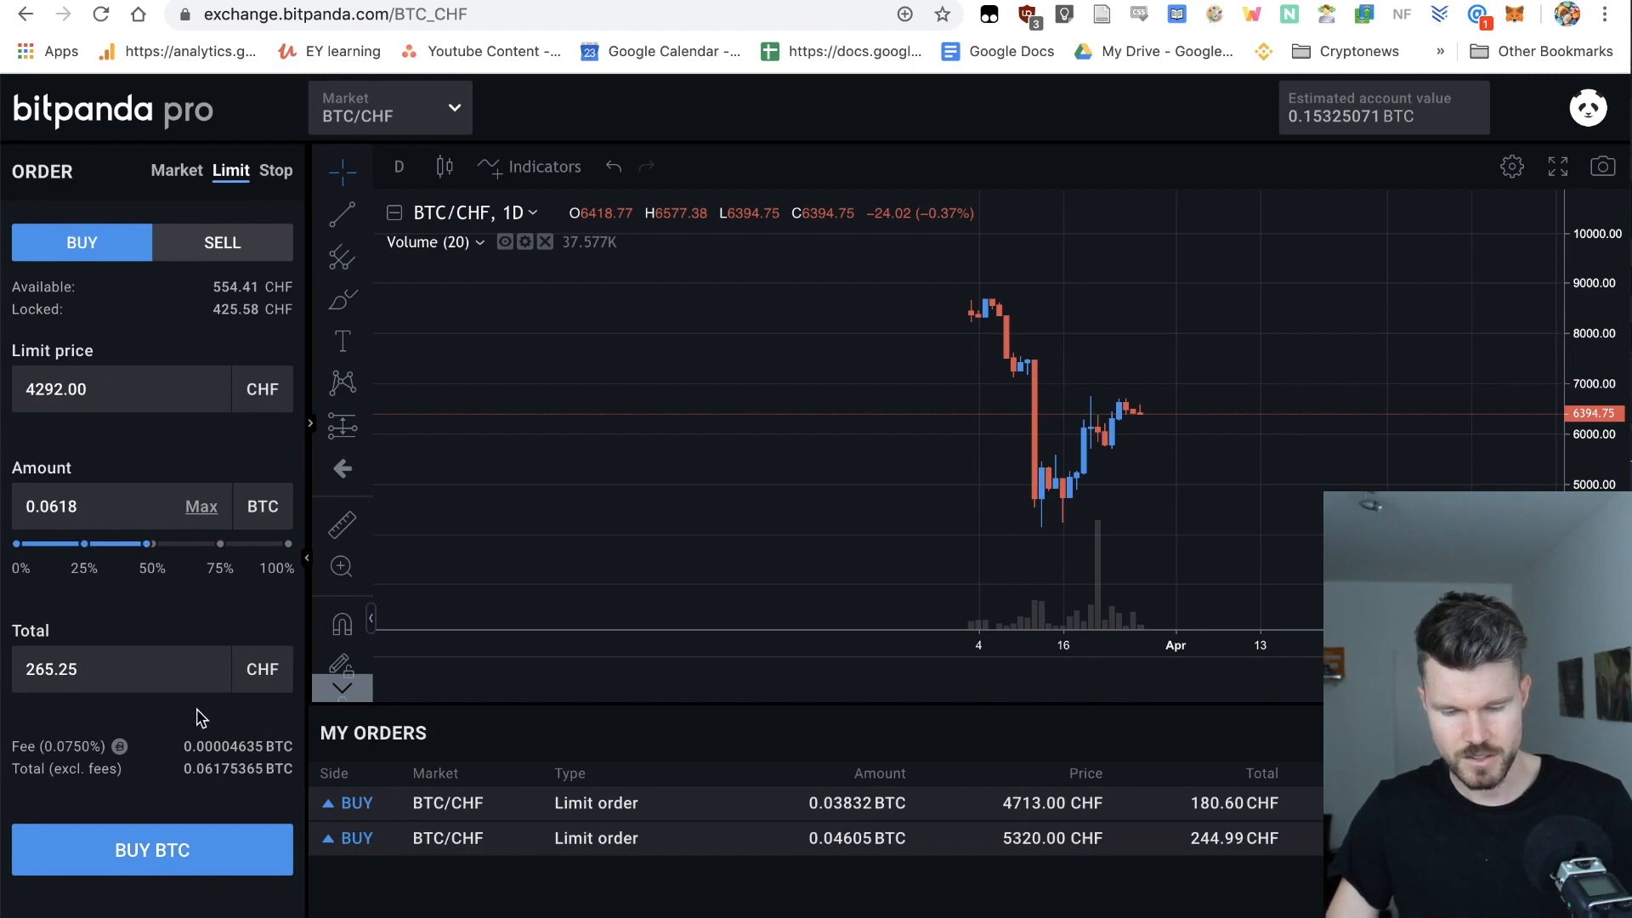
mouse_move(52, 636)
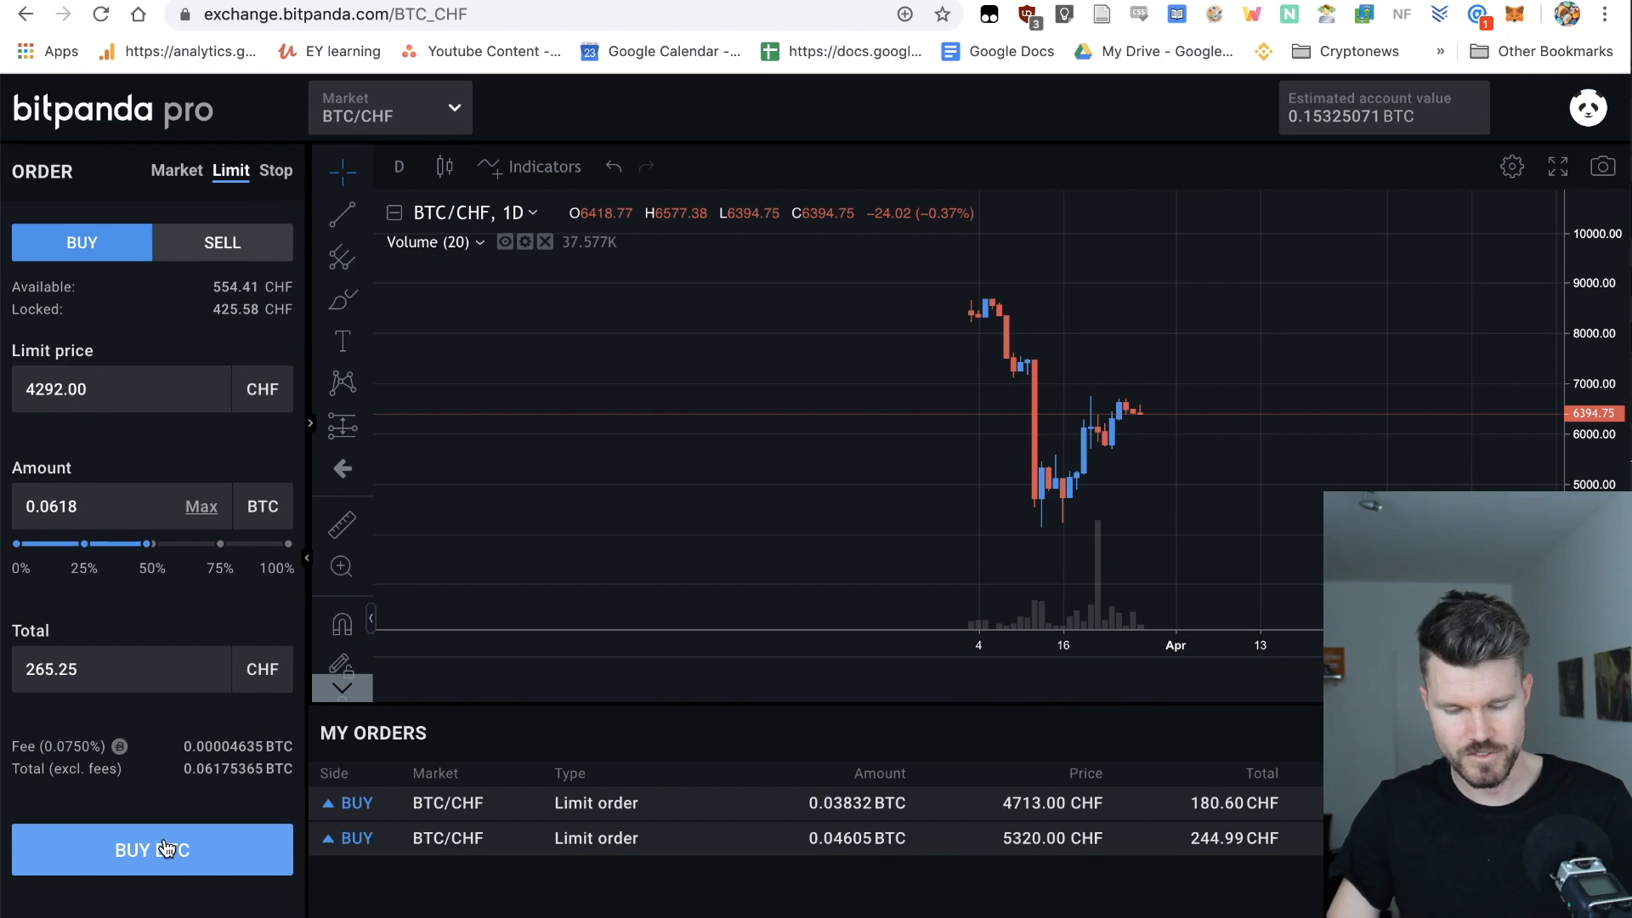
left_click(152, 849)
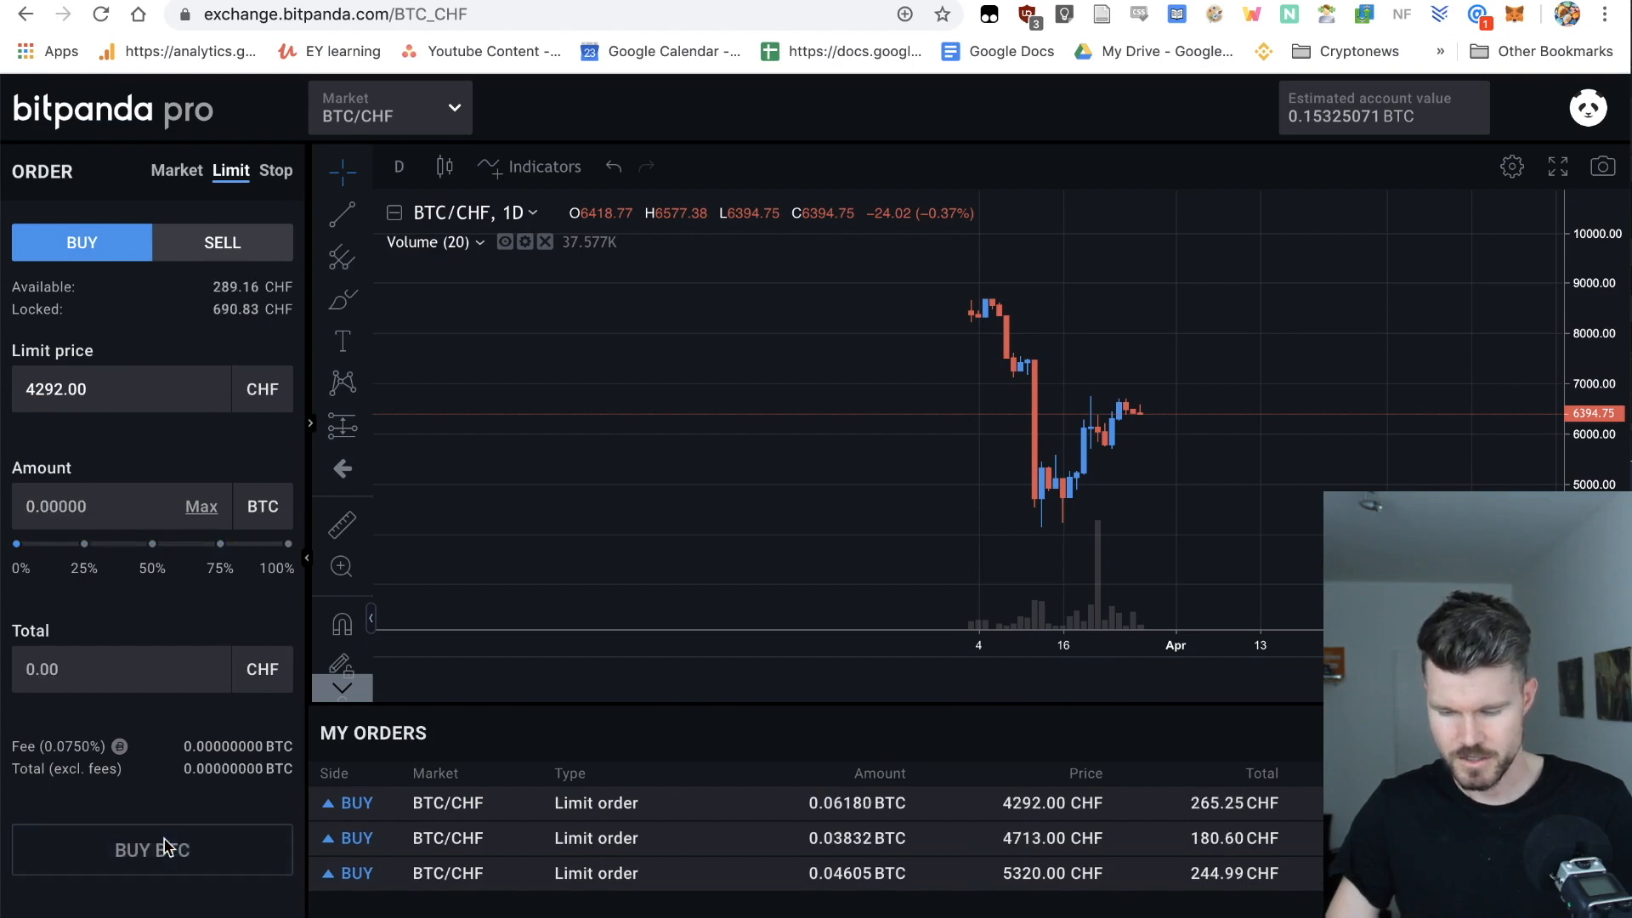